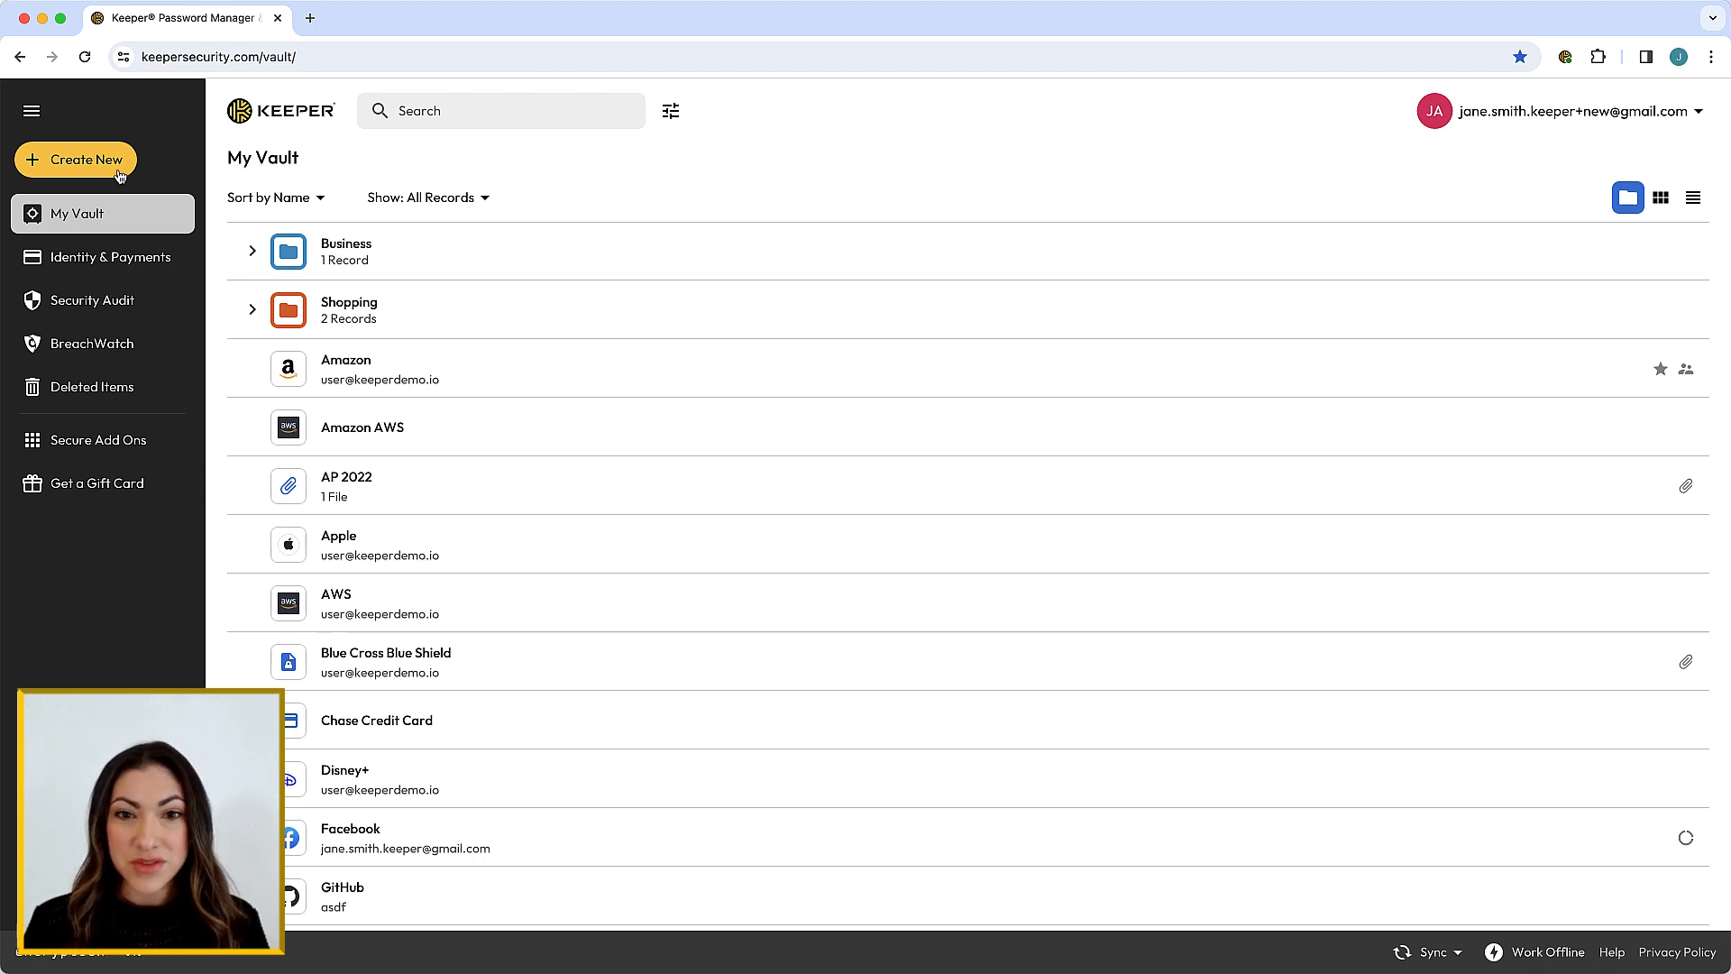
Start a new shared folder named 'Streaming' in the vault.
{"action": "left_click", "coordinate": [74, 161]}
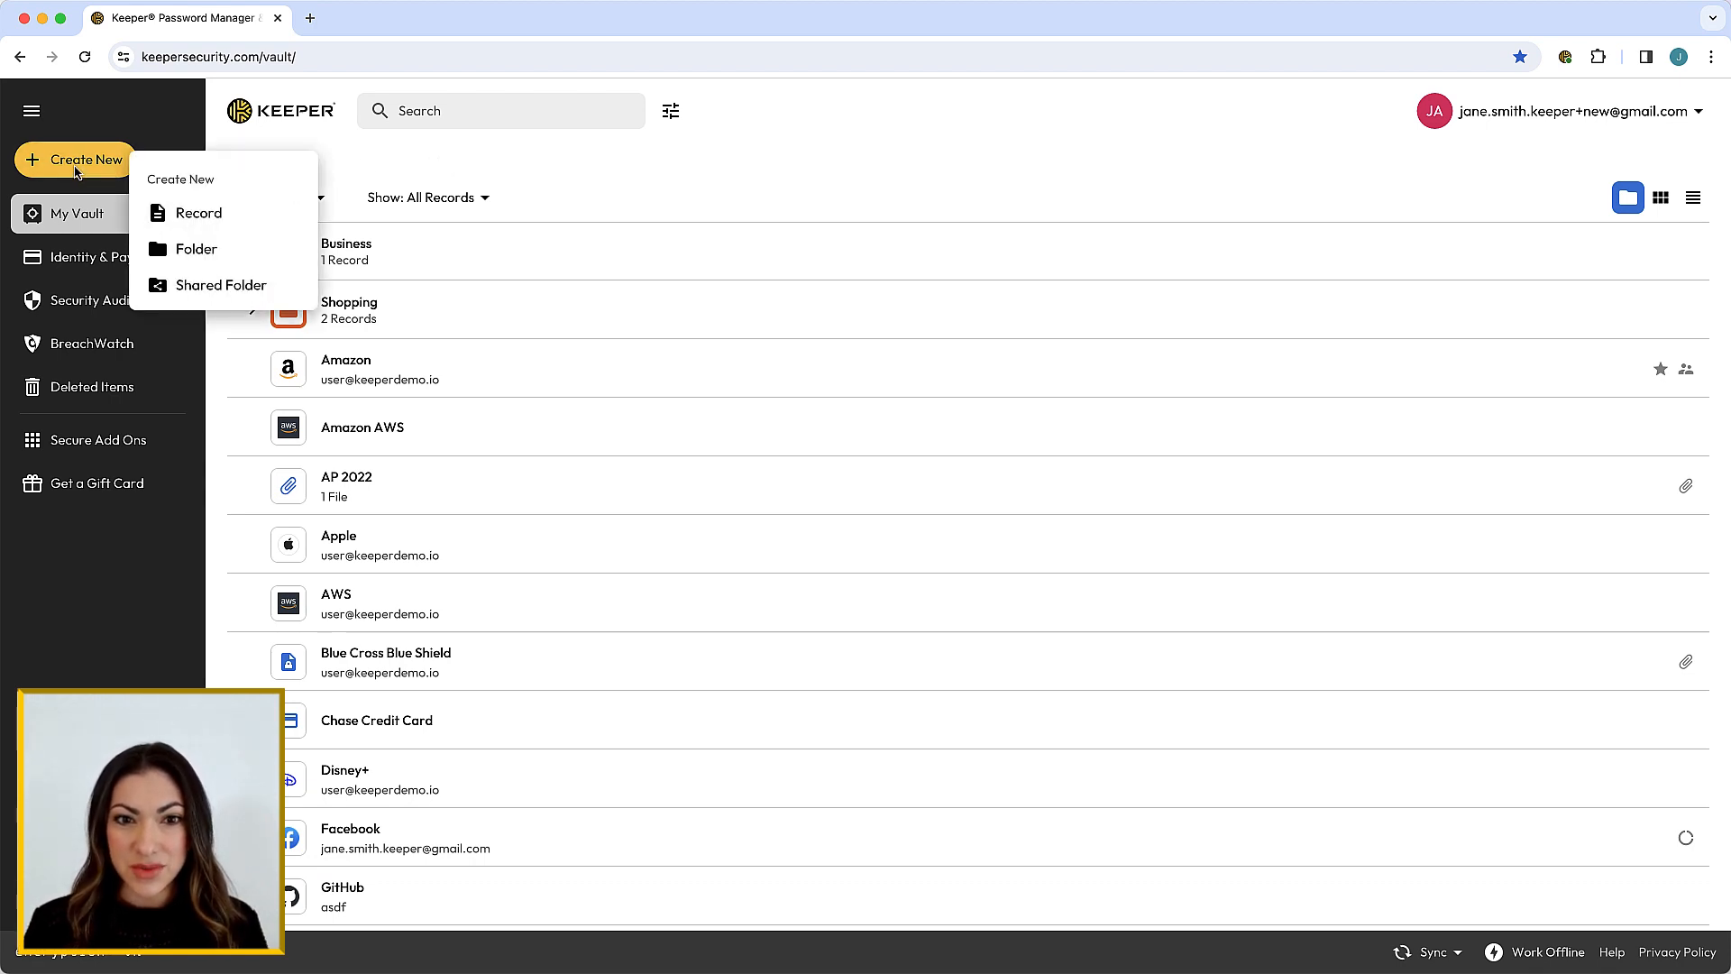
{"action": "left_click", "coordinate": [224, 285]}
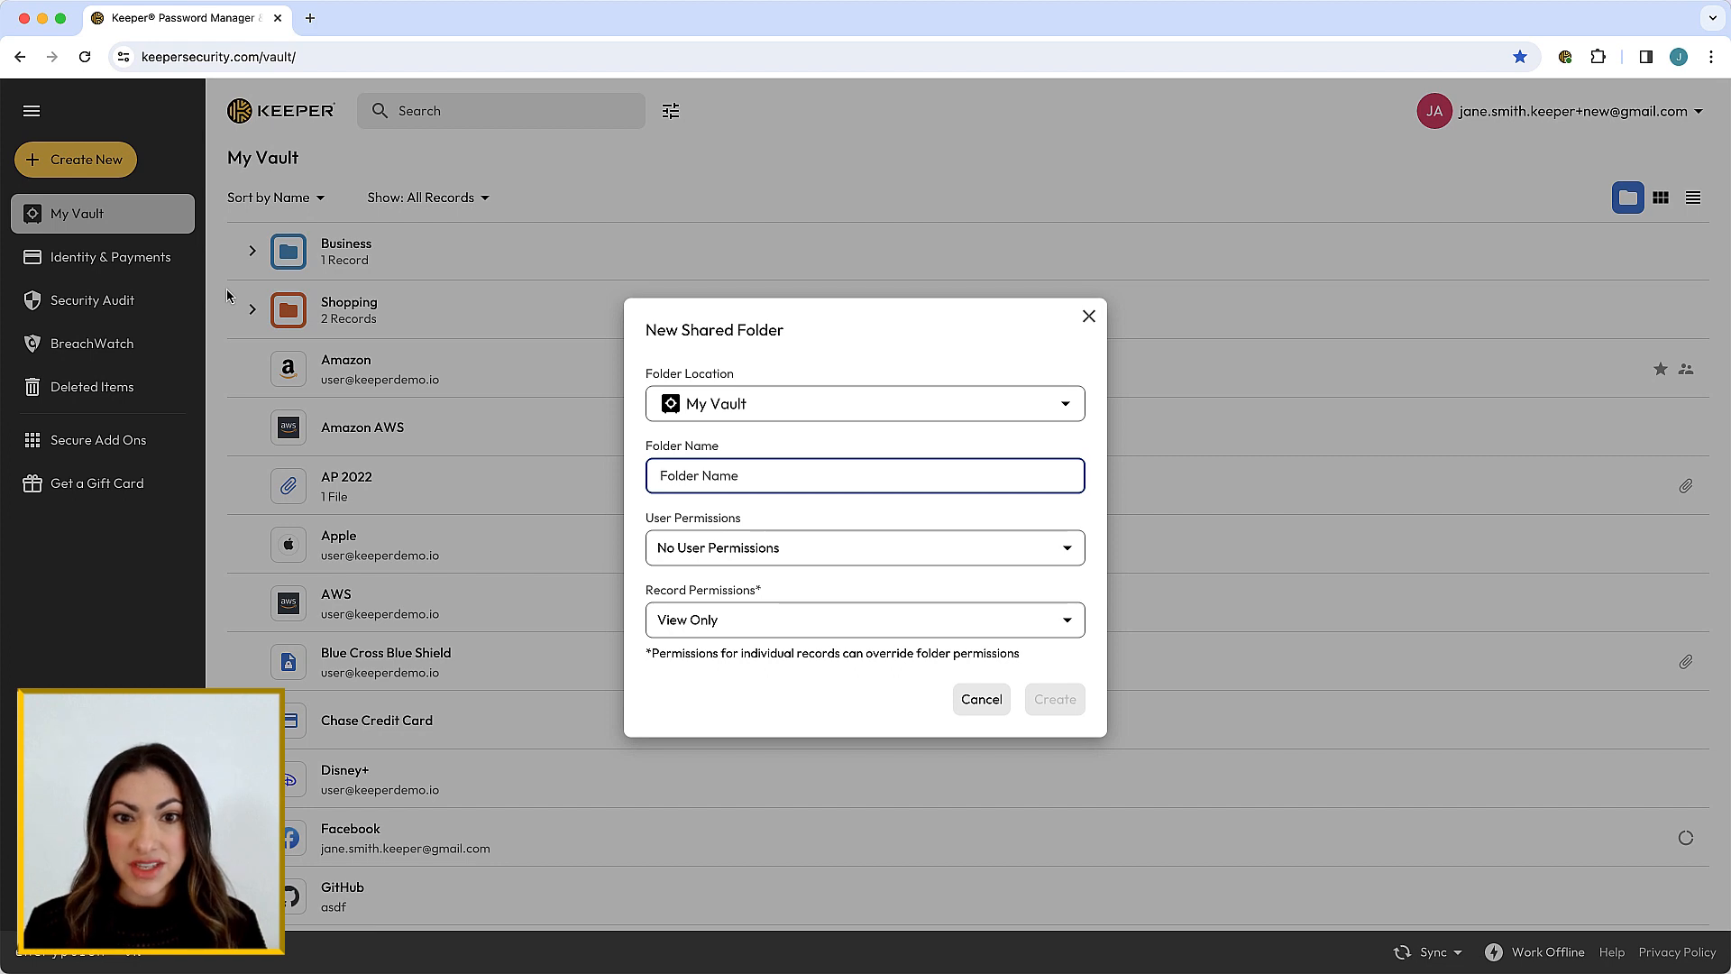
{"action": "type", "text": "Streaming"}
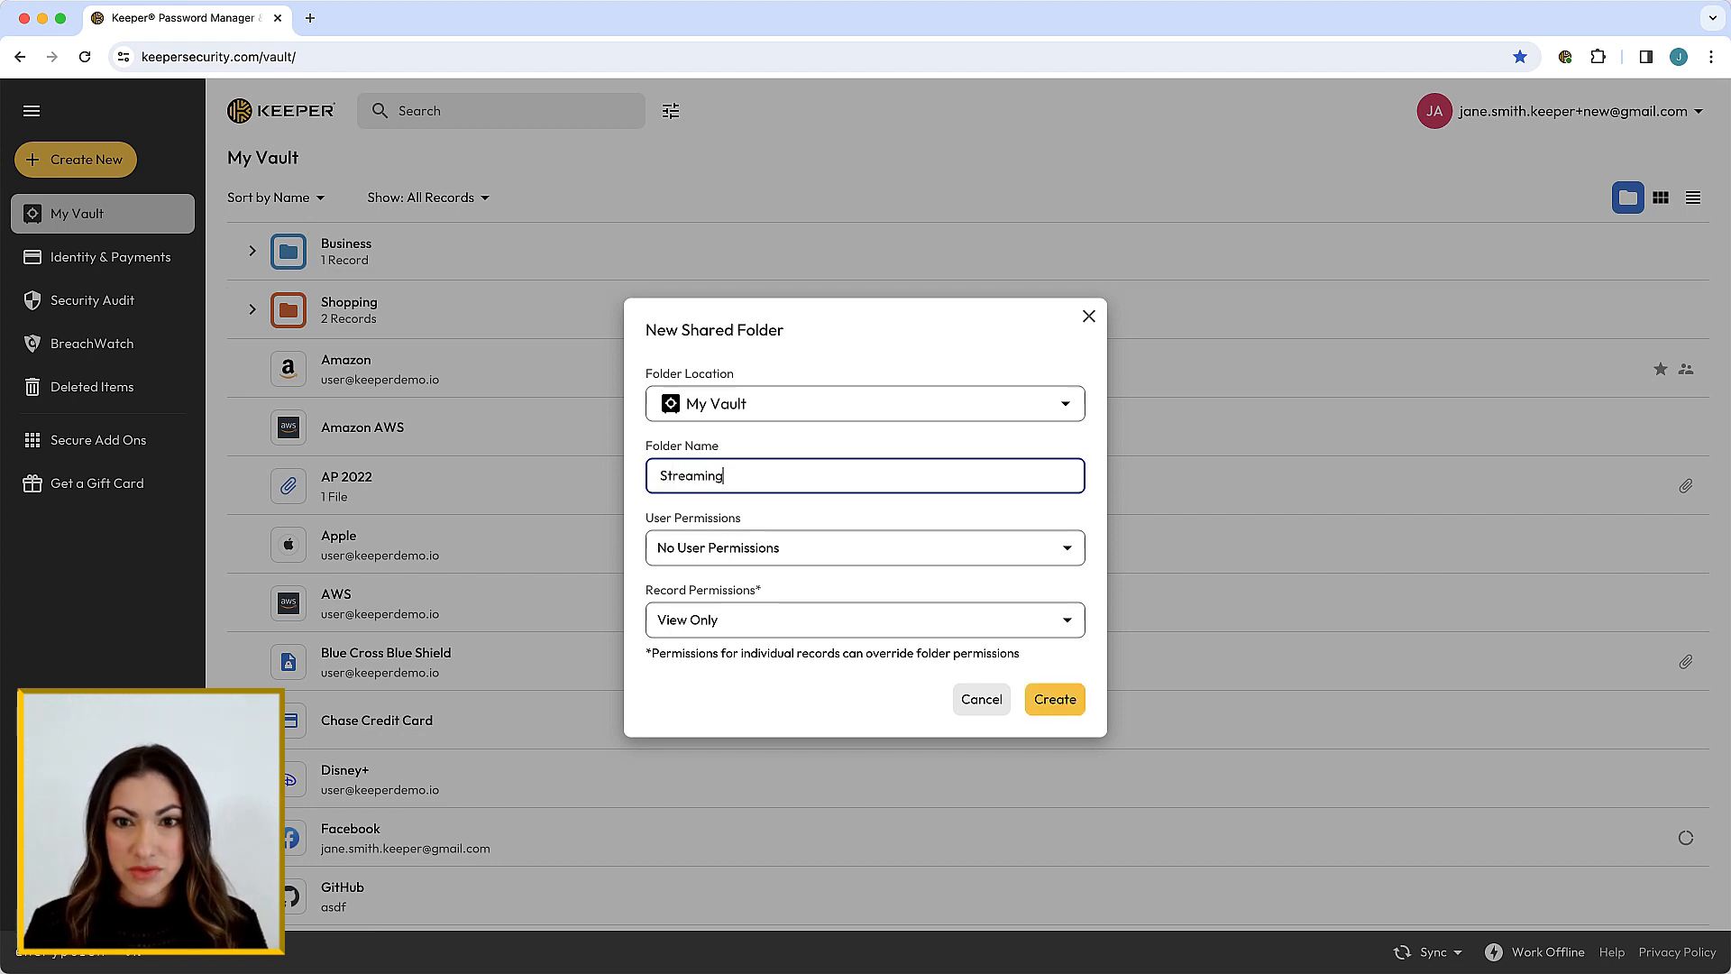
{"action": "mouse_move", "coordinate": [790, 545]}
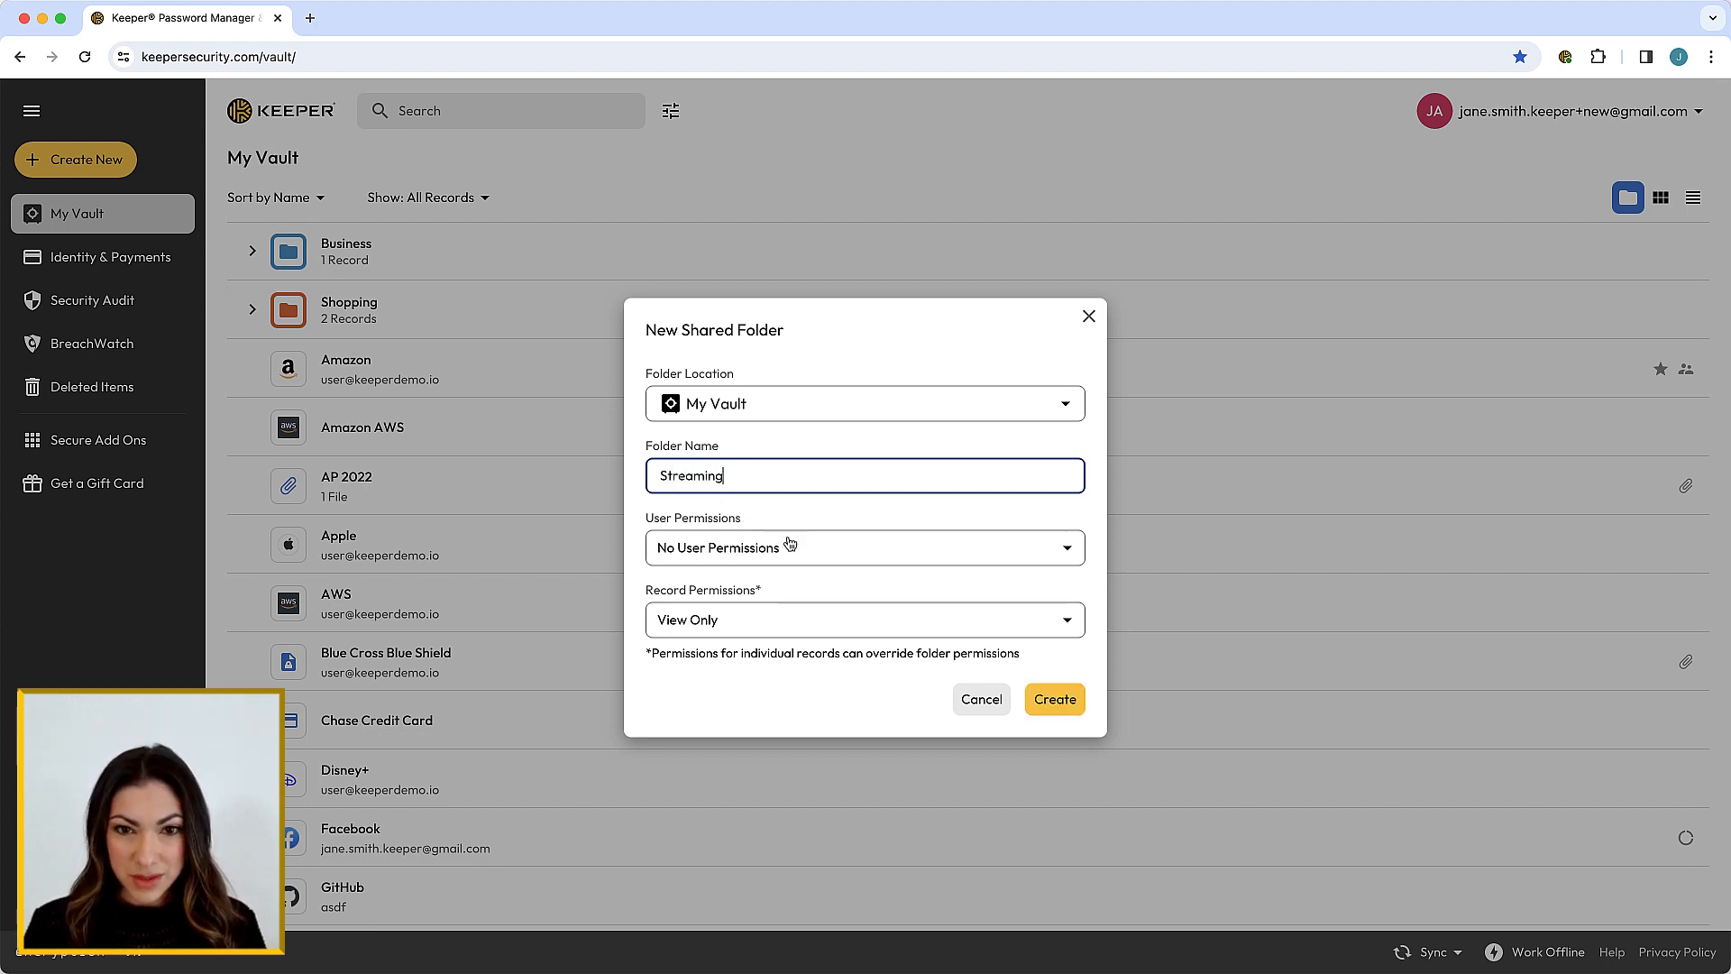
Set users to Can Manage Records, records to Can Edit, and create the folder.
{"action": "left_click", "coordinate": [864, 547]}
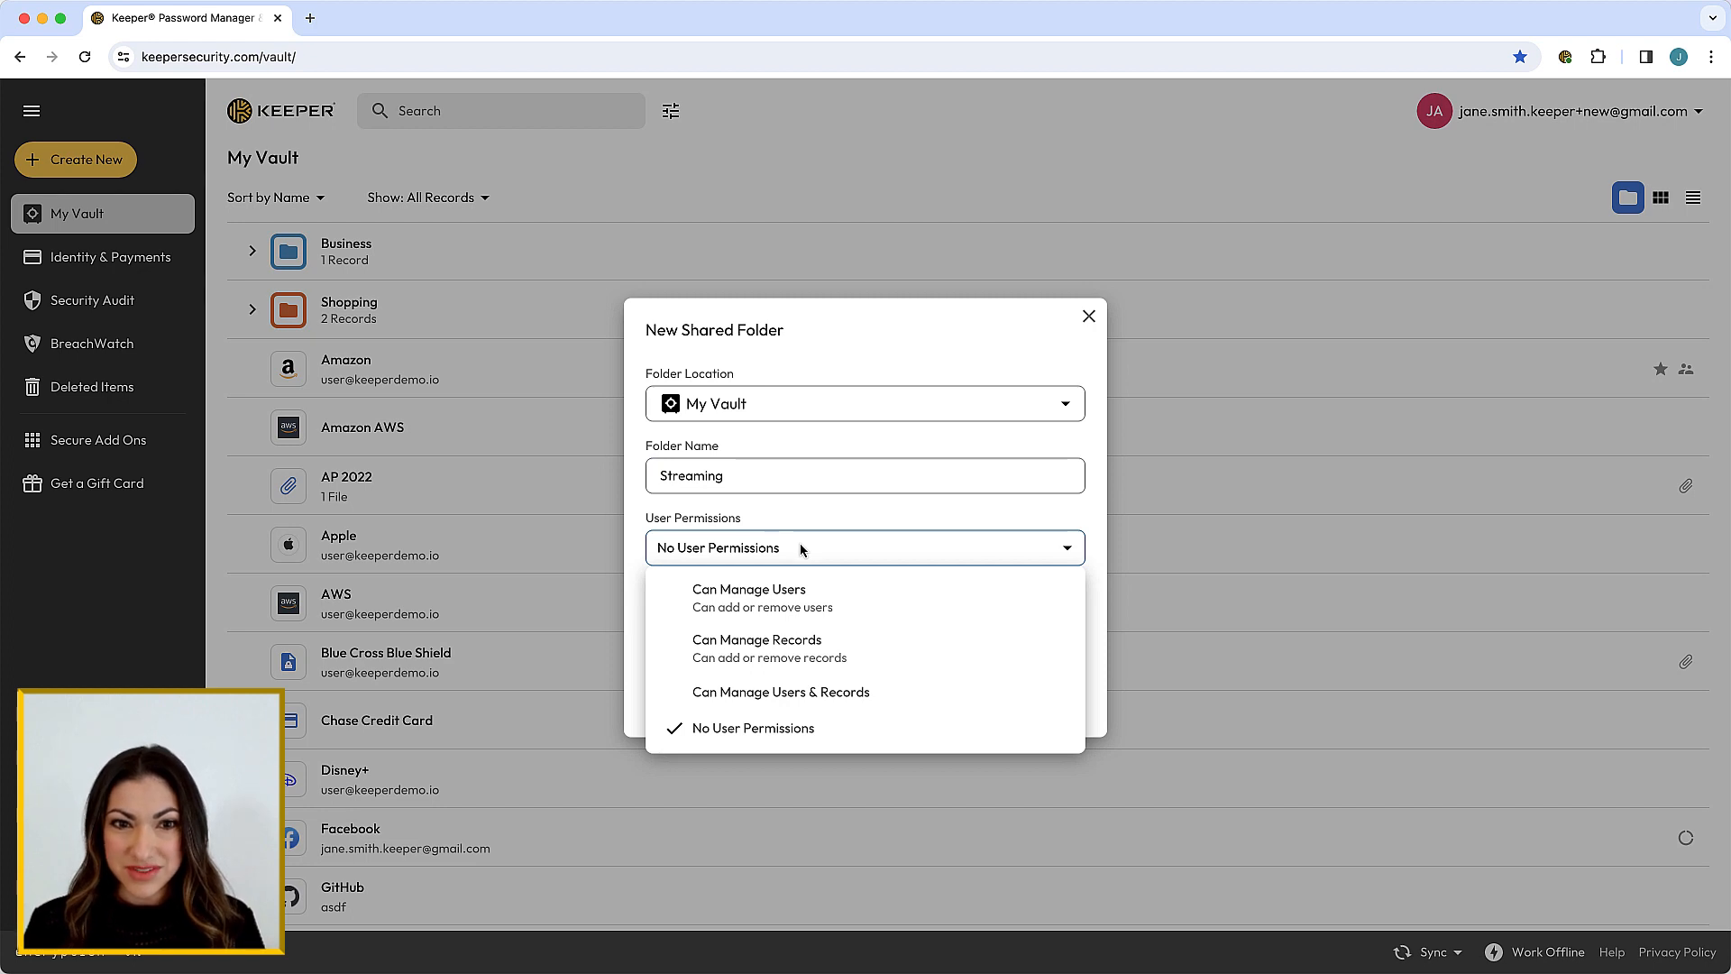
{"action": "left_click", "coordinate": [756, 645]}
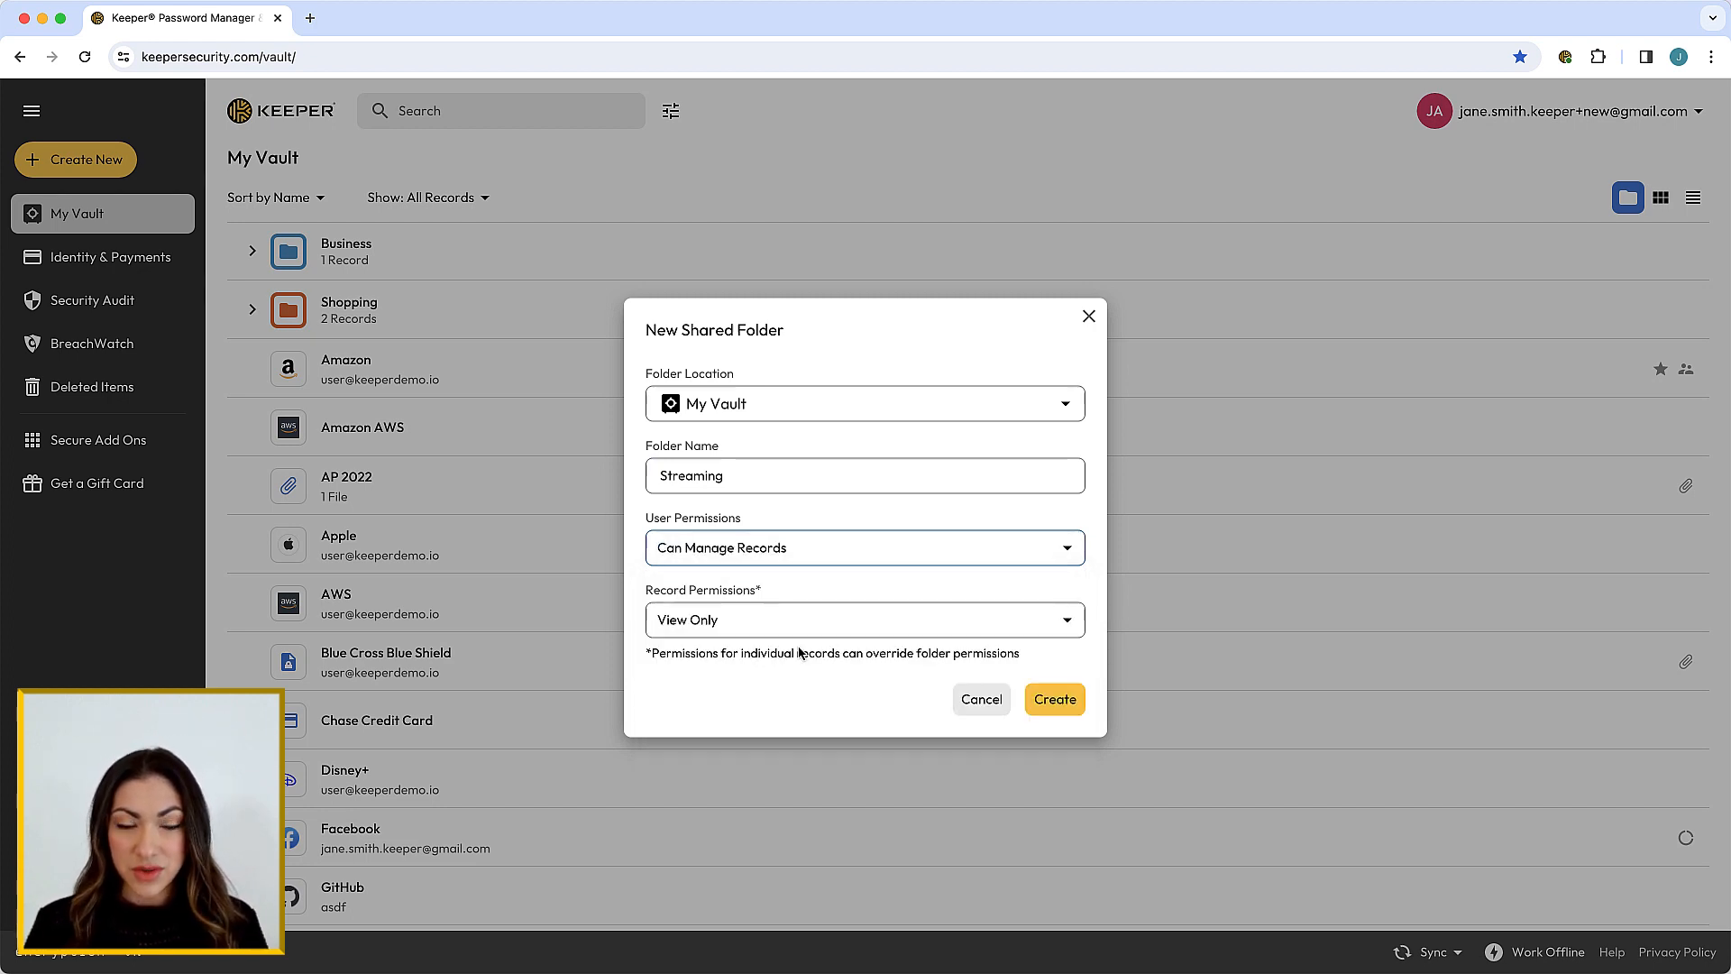
{"action": "left_click", "coordinate": [864, 619]}
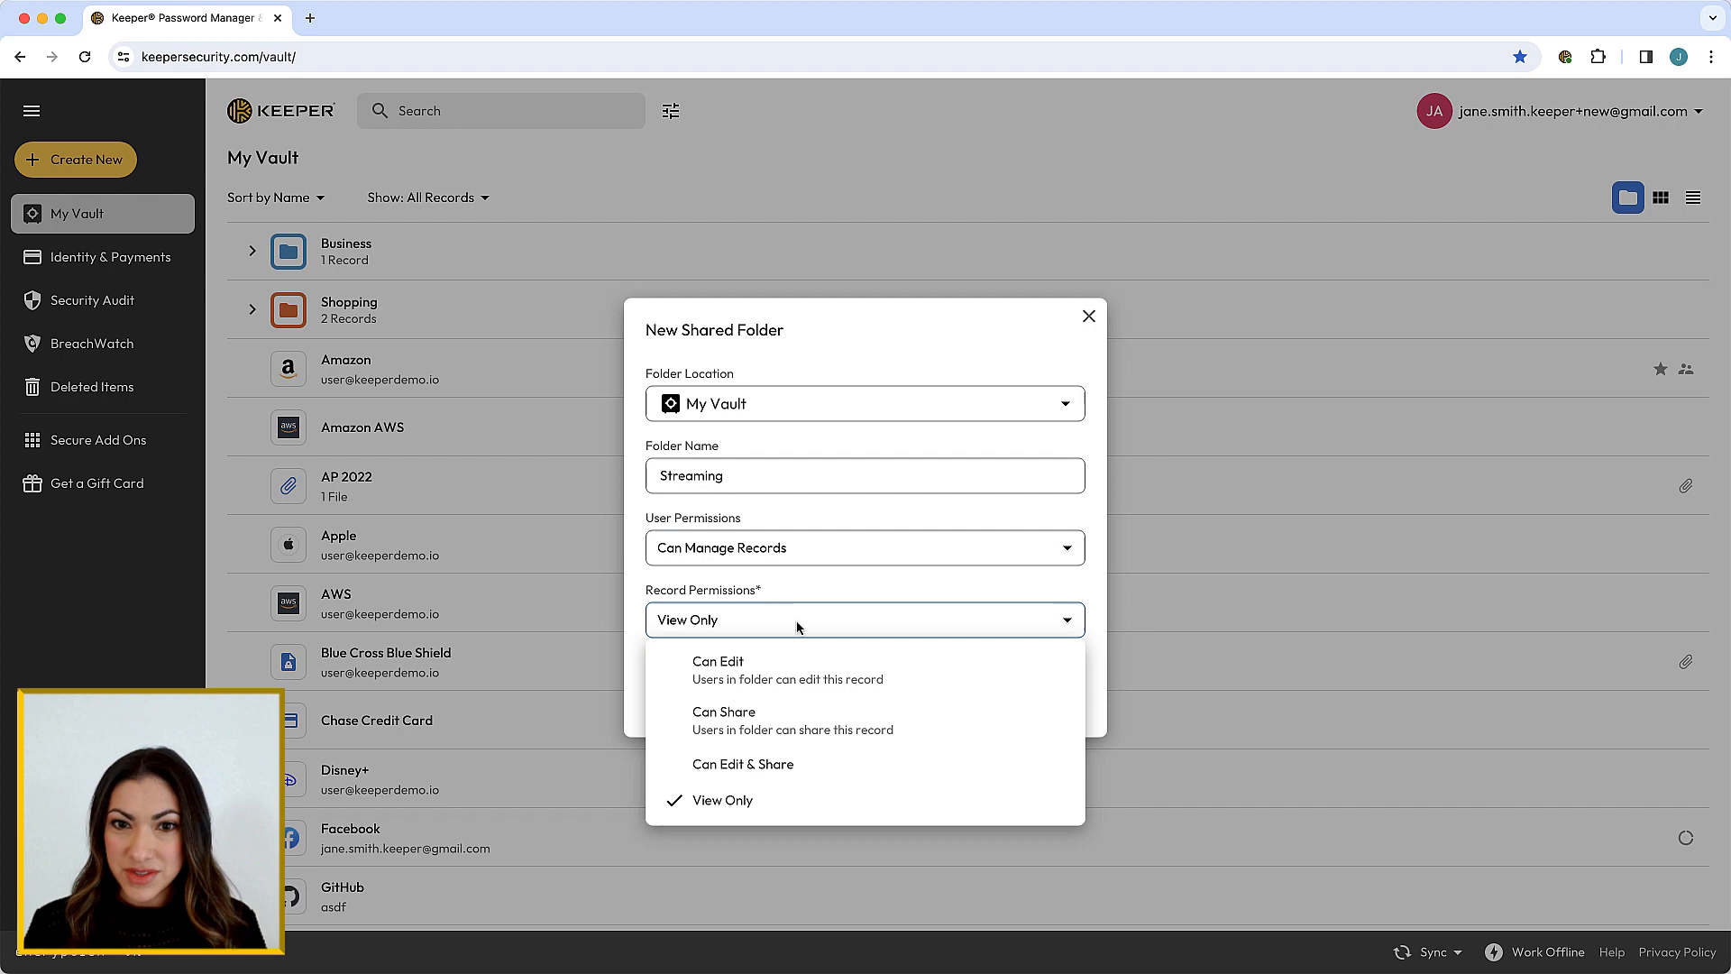
{"action": "left_click", "coordinate": [718, 667]}
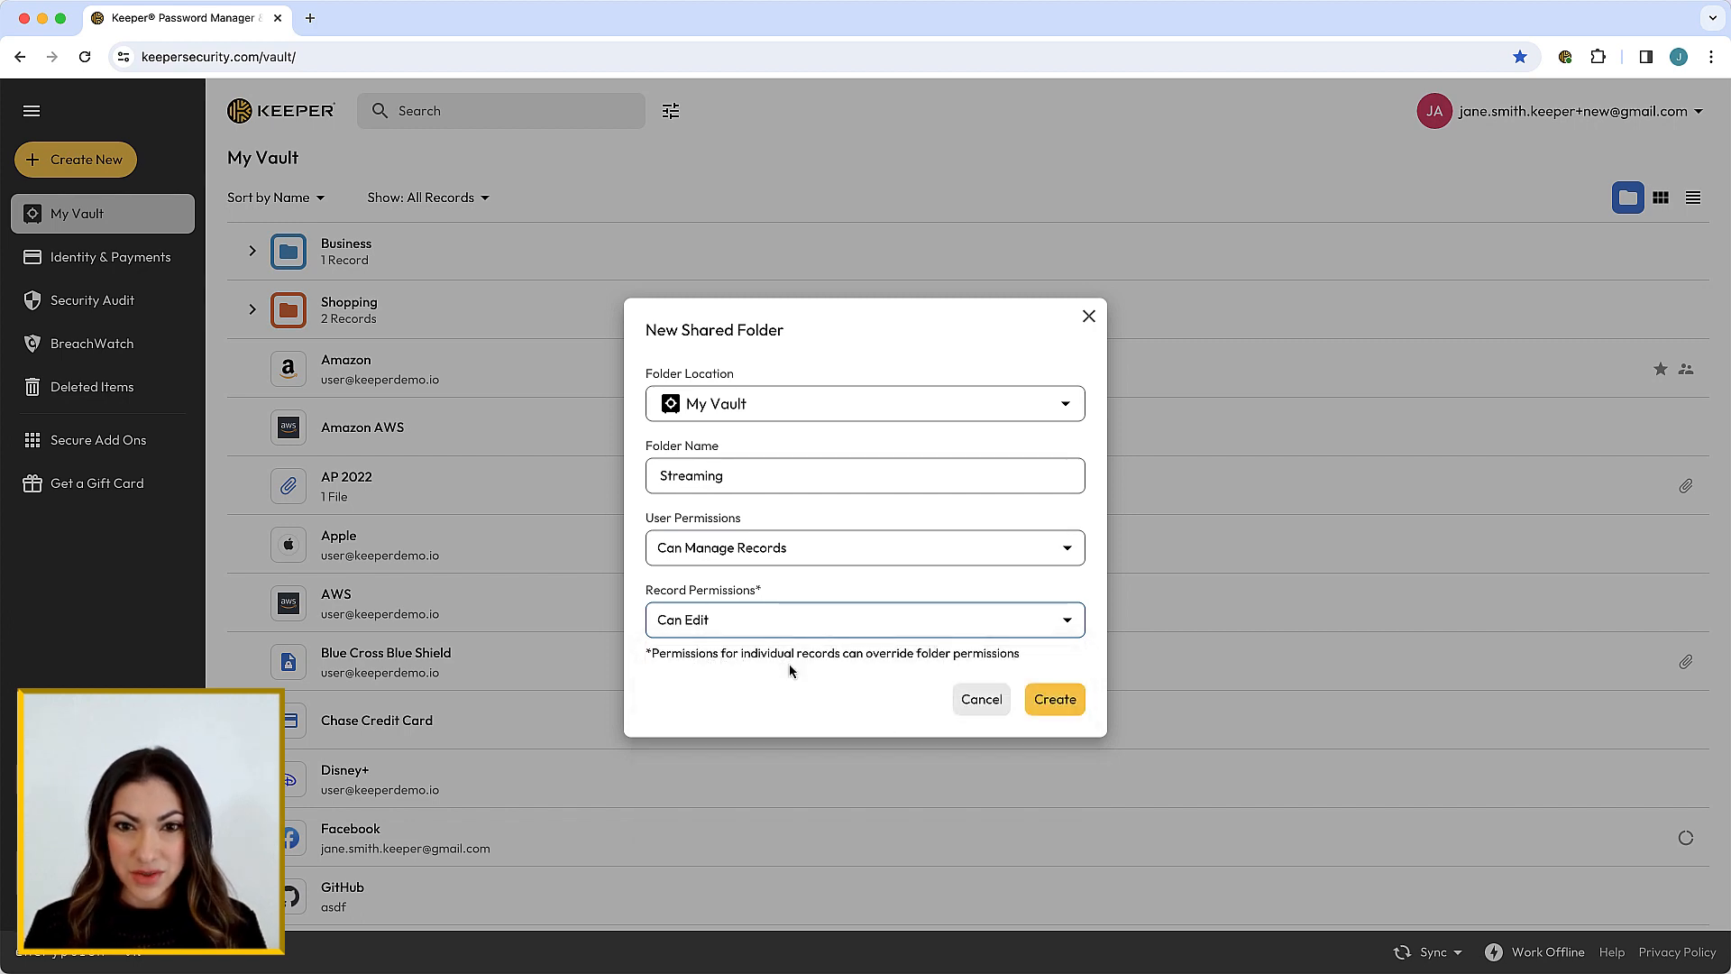
{"action": "mouse_move", "coordinate": [1053, 700]}
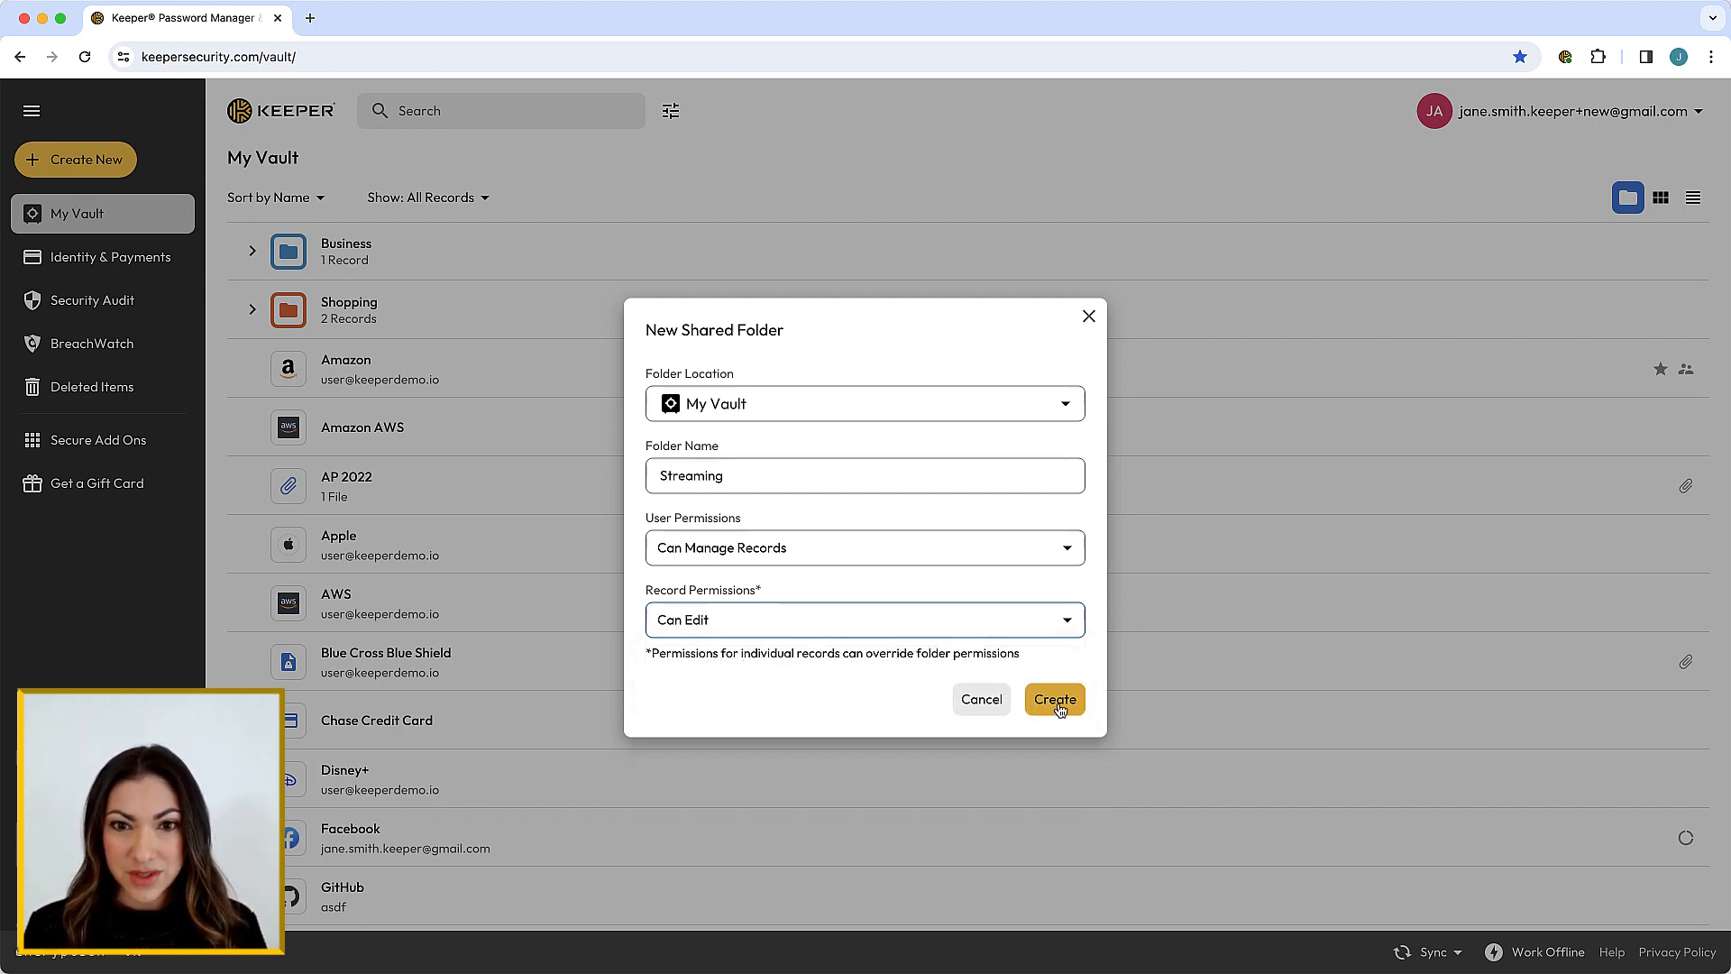
{"action": "left_click", "coordinate": [1053, 699]}
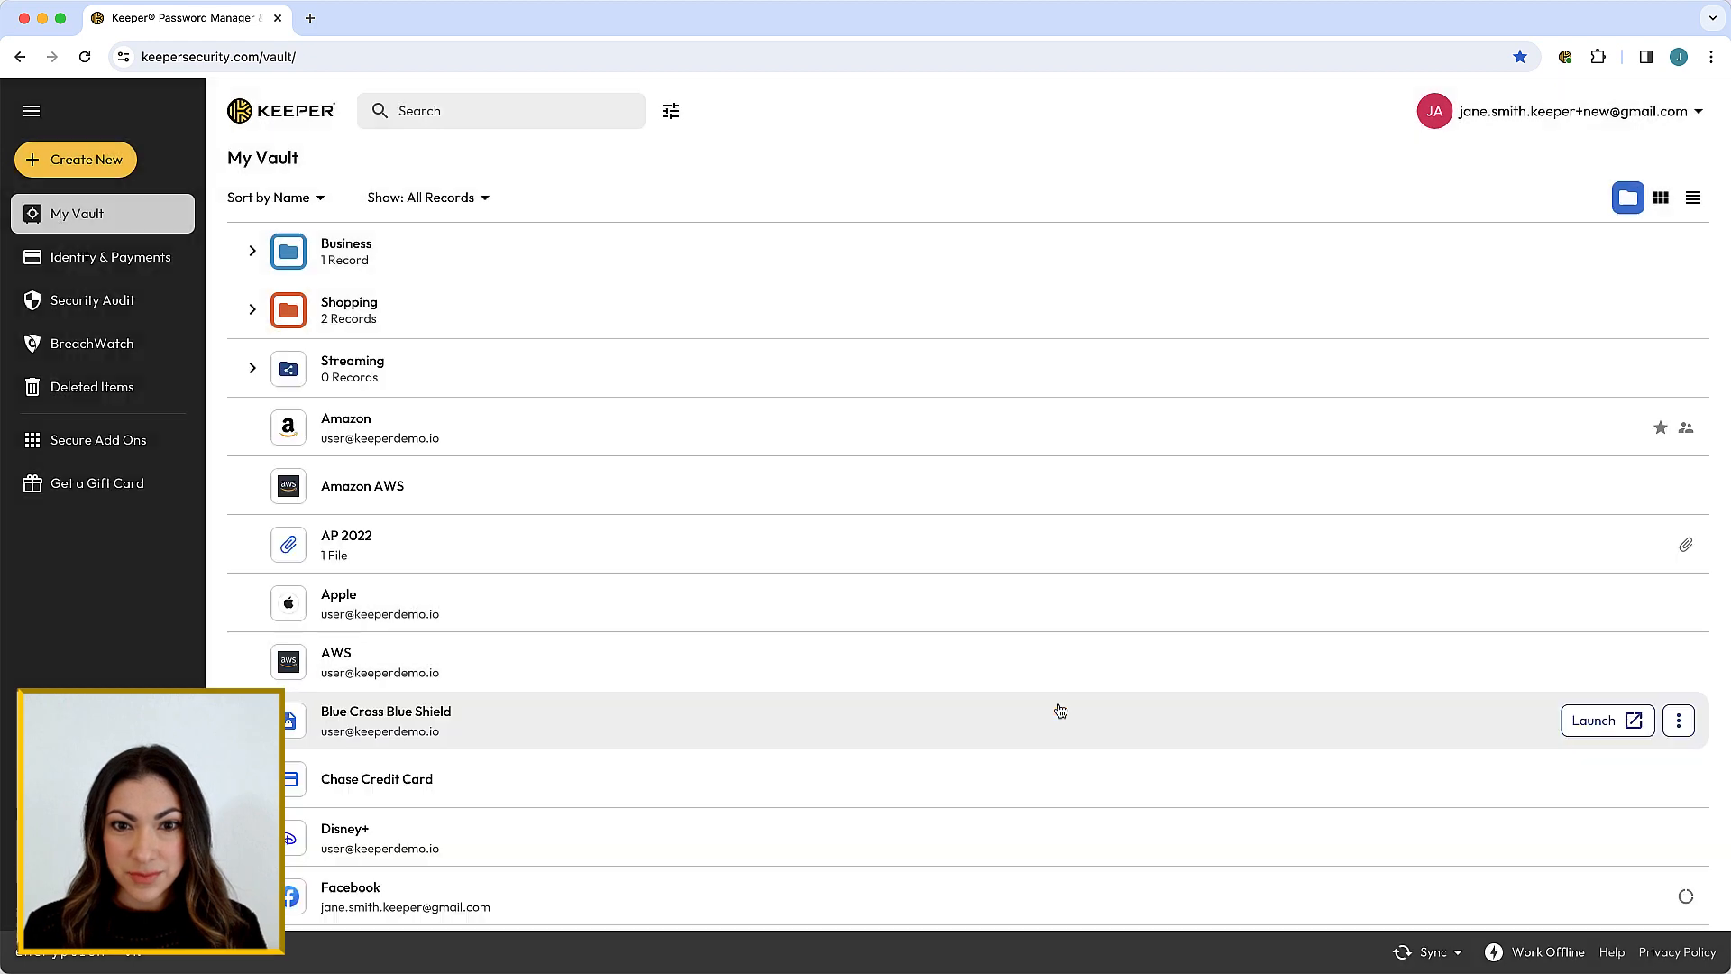
Select Hulu and Netflix, drag them onto Streaming and confirm the move.
{"action": "left_click", "coordinate": [352, 368]}
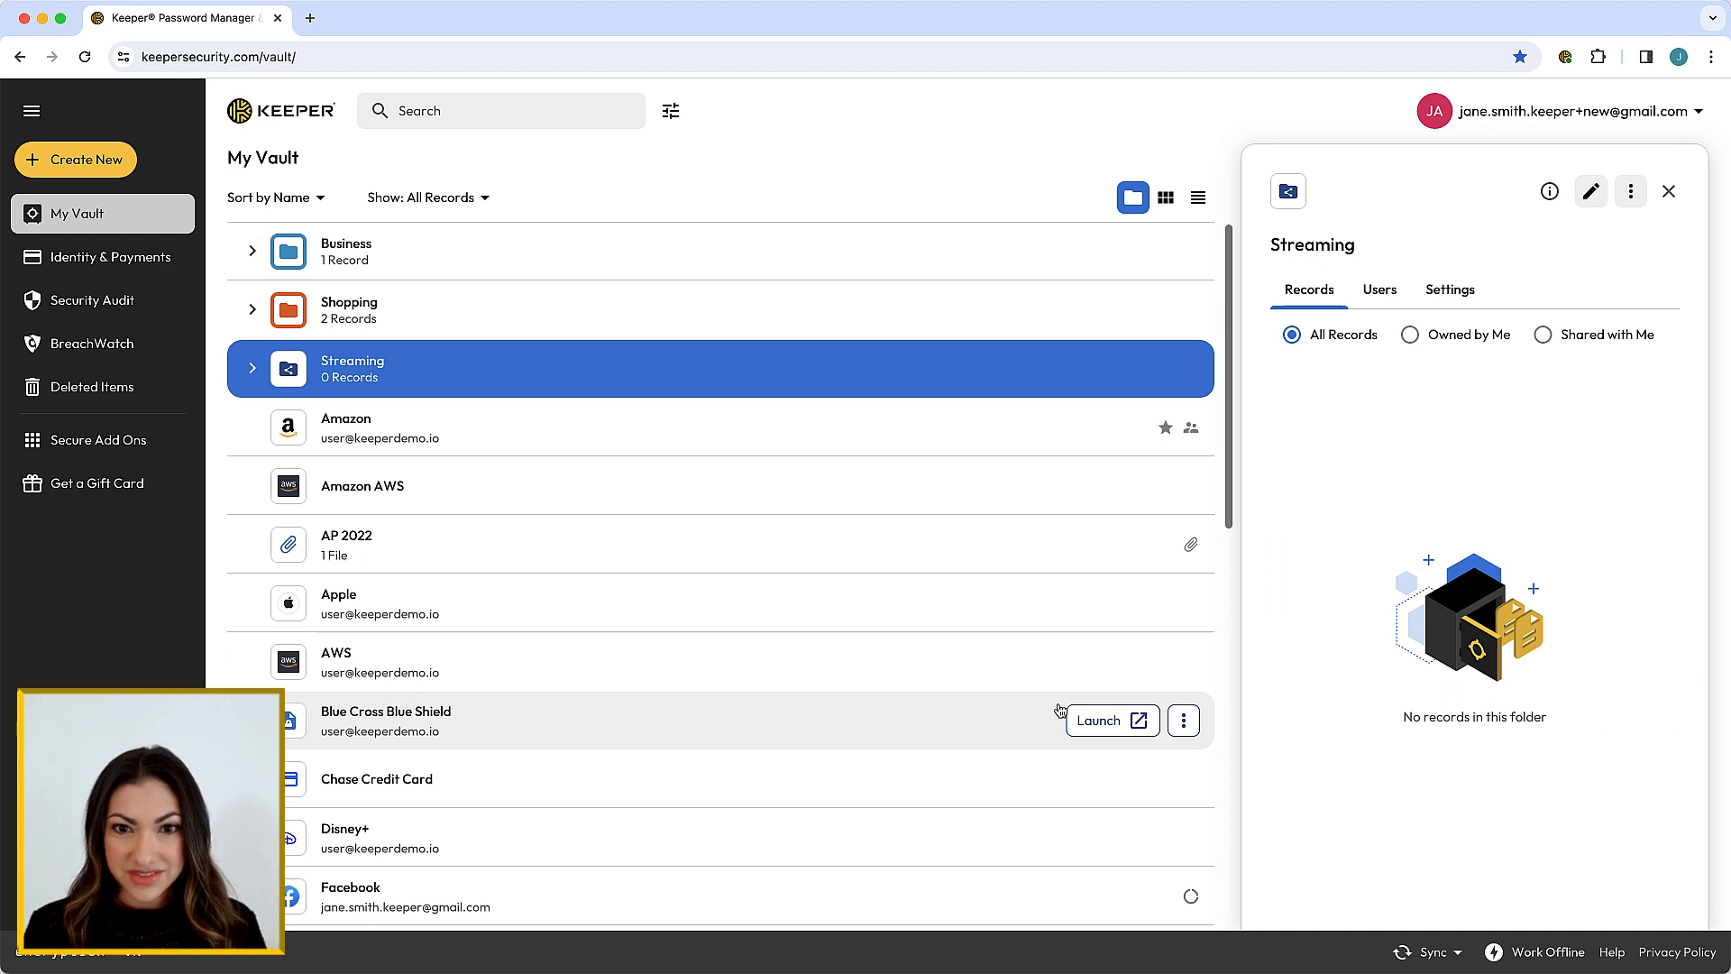
{"action": "mouse_move", "coordinate": [261, 157]}
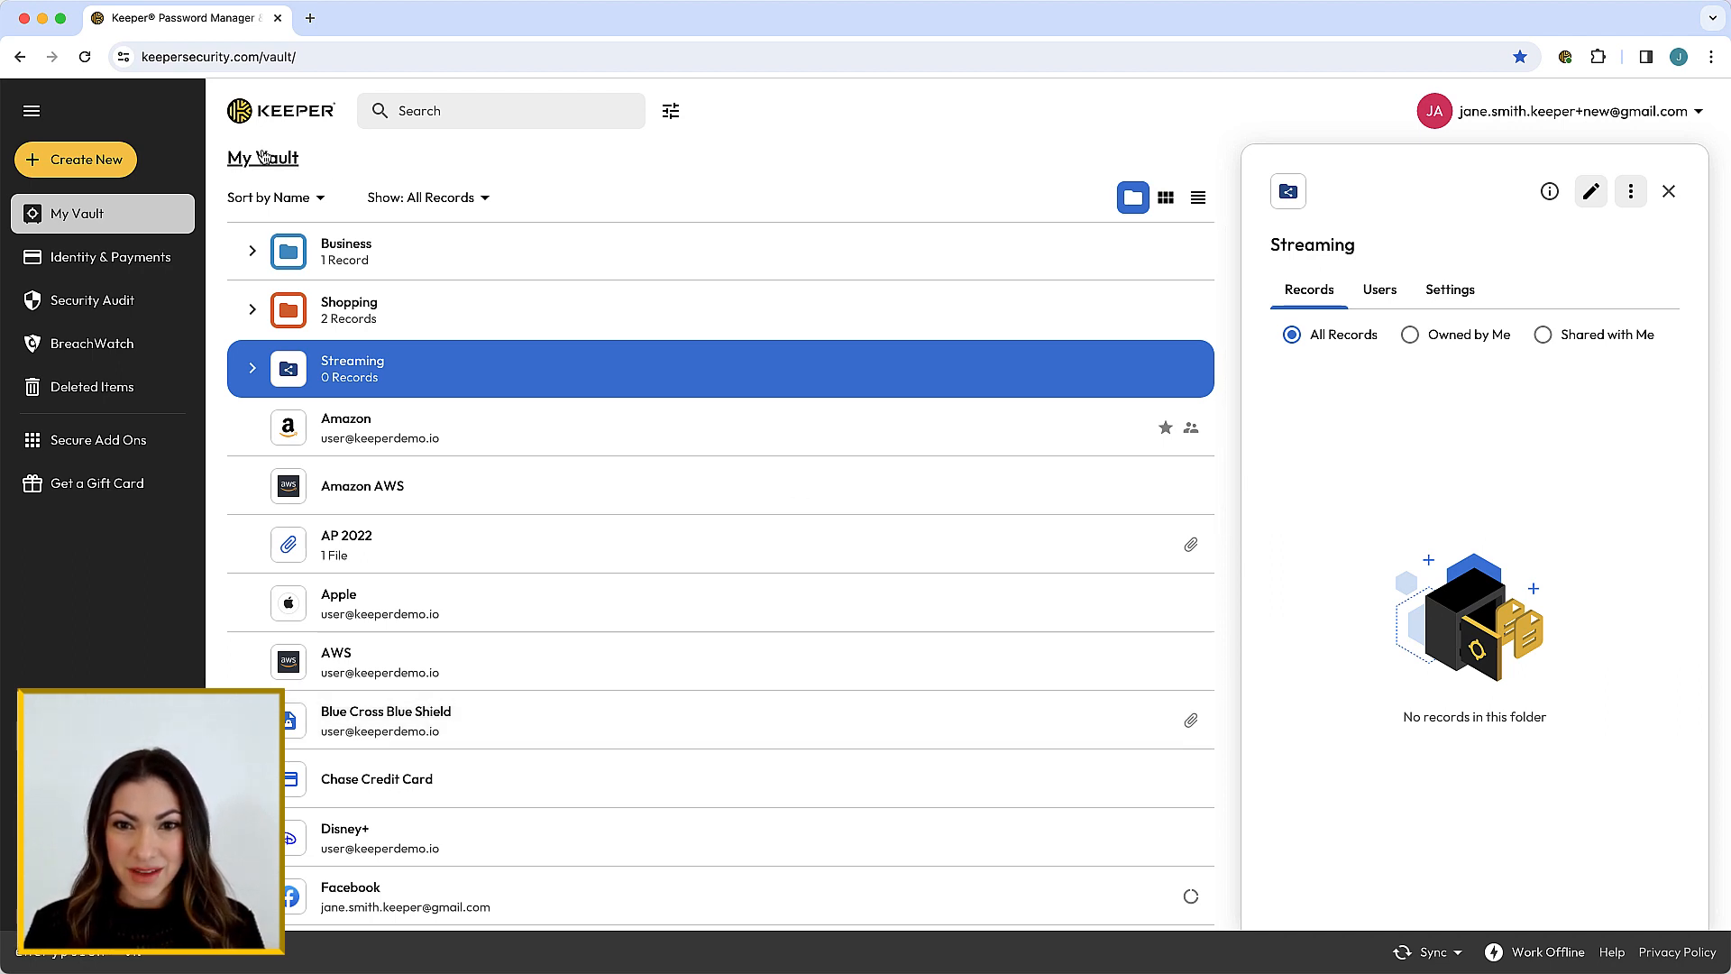
{"action": "left_click", "coordinate": [1668, 191]}
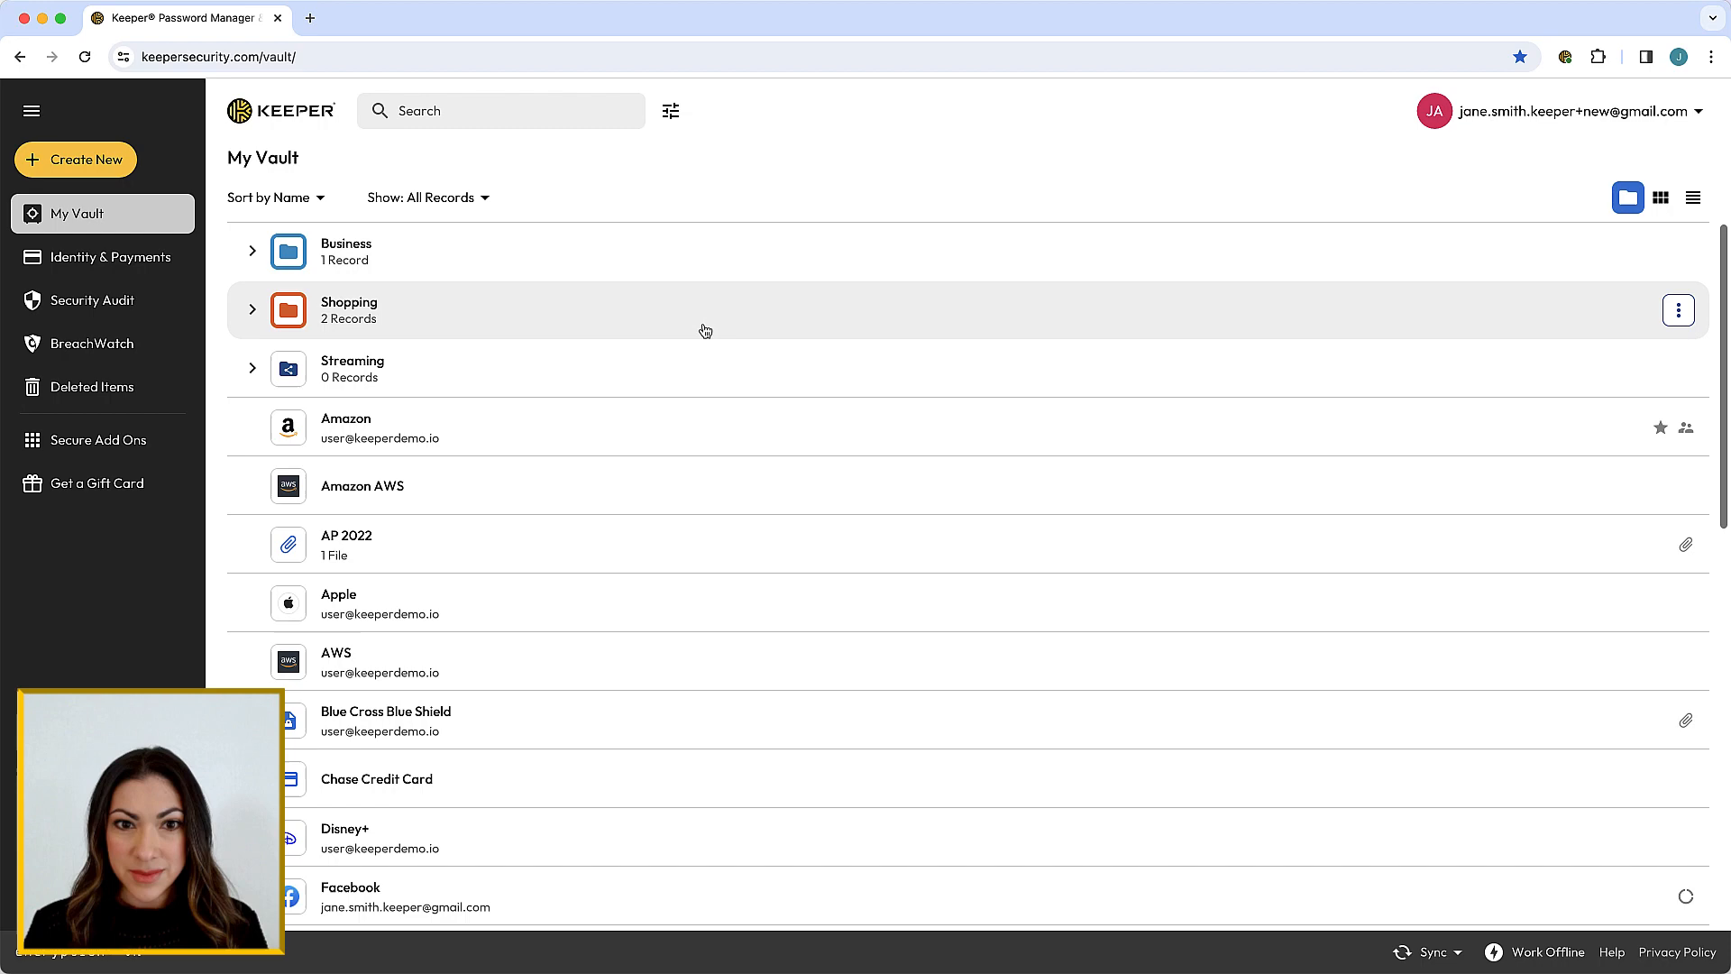
{"action": "scroll", "scroll_direction": "down", "scroll_amount": 3}
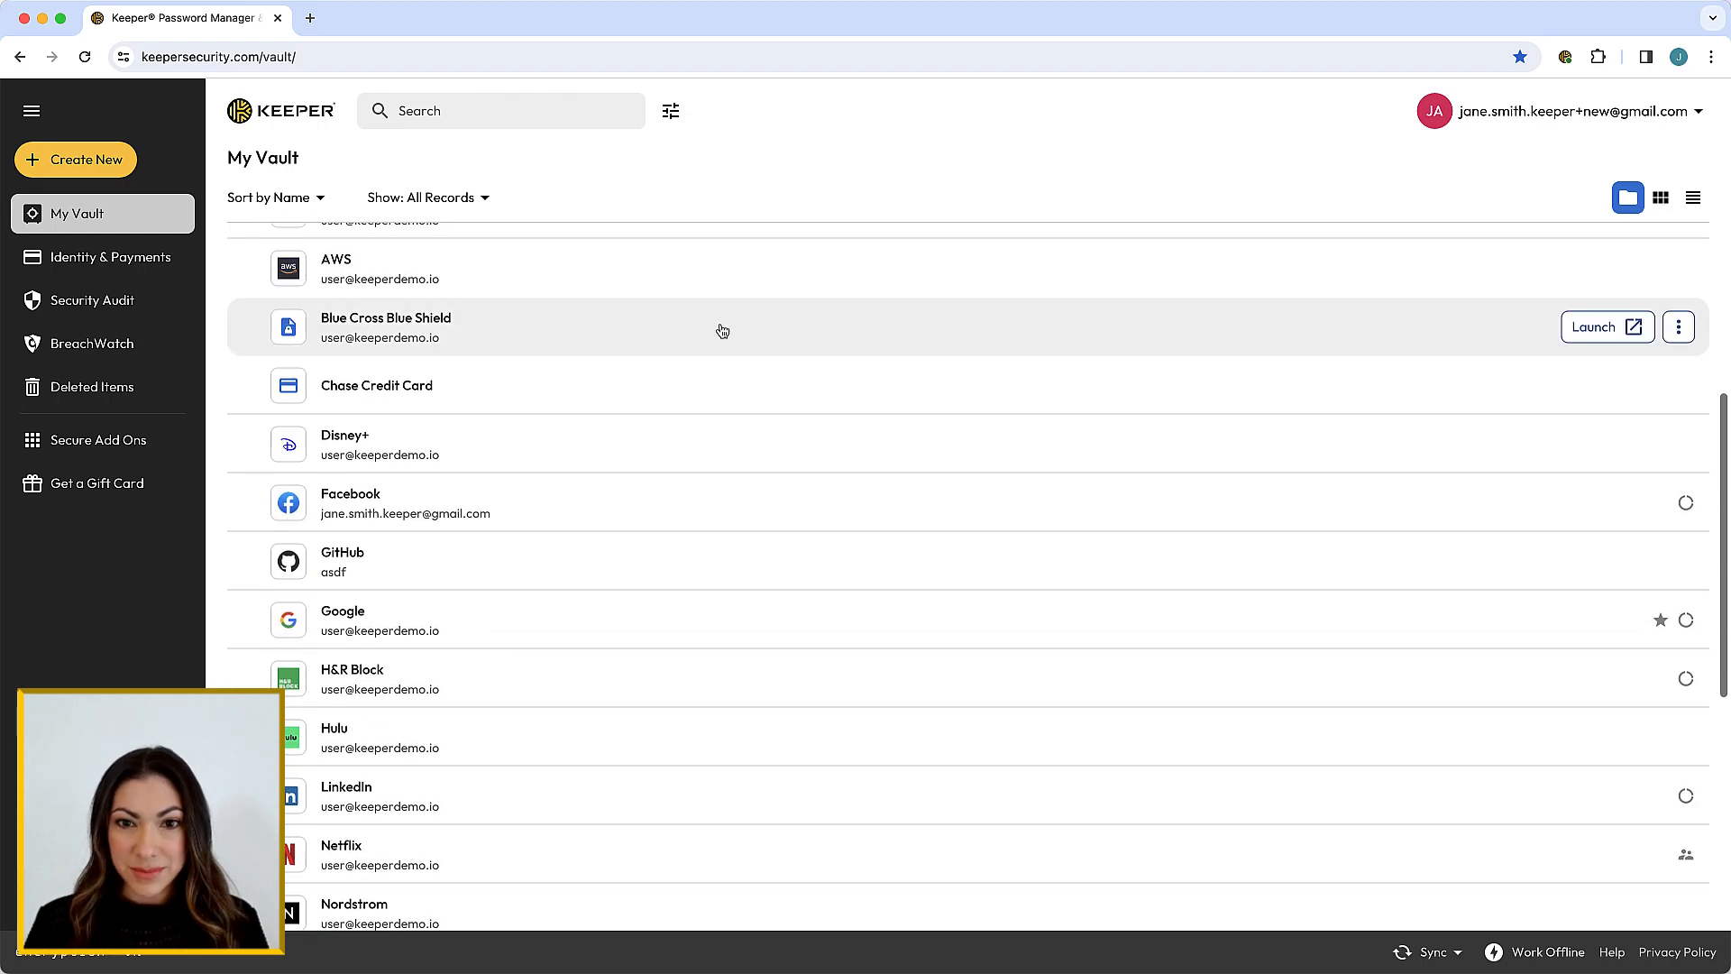
{"action": "left_click", "coordinate": [498, 736]}
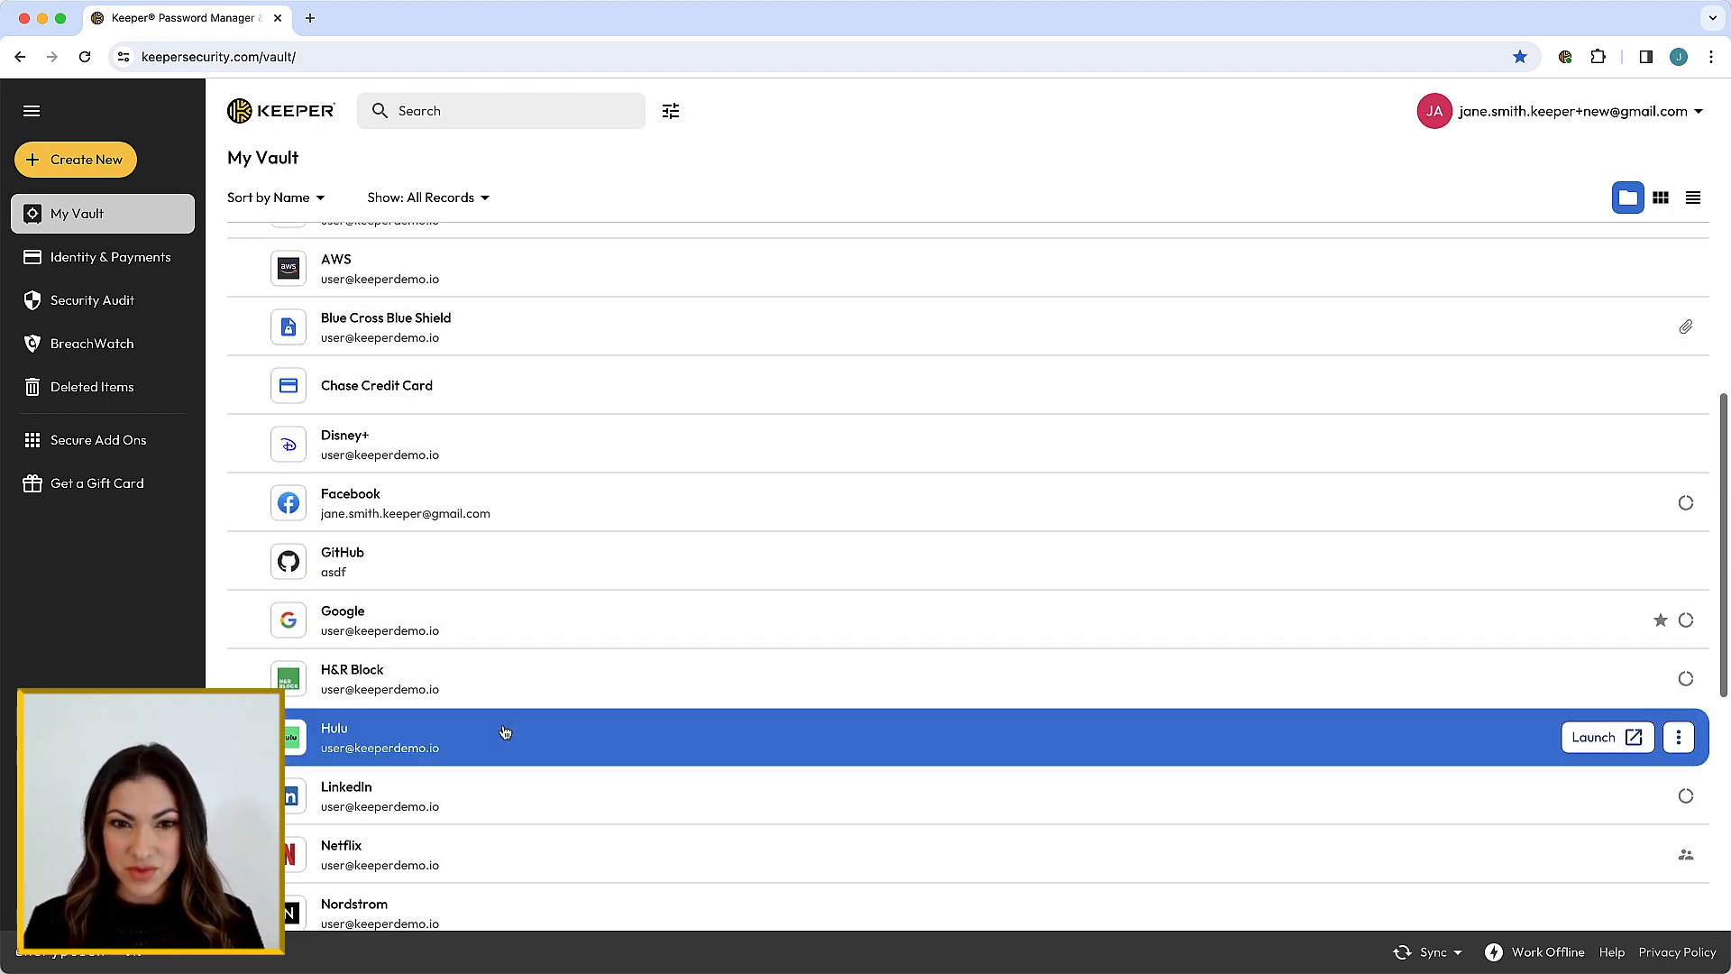
{"action": "left_click", "coordinate": [341, 854]}
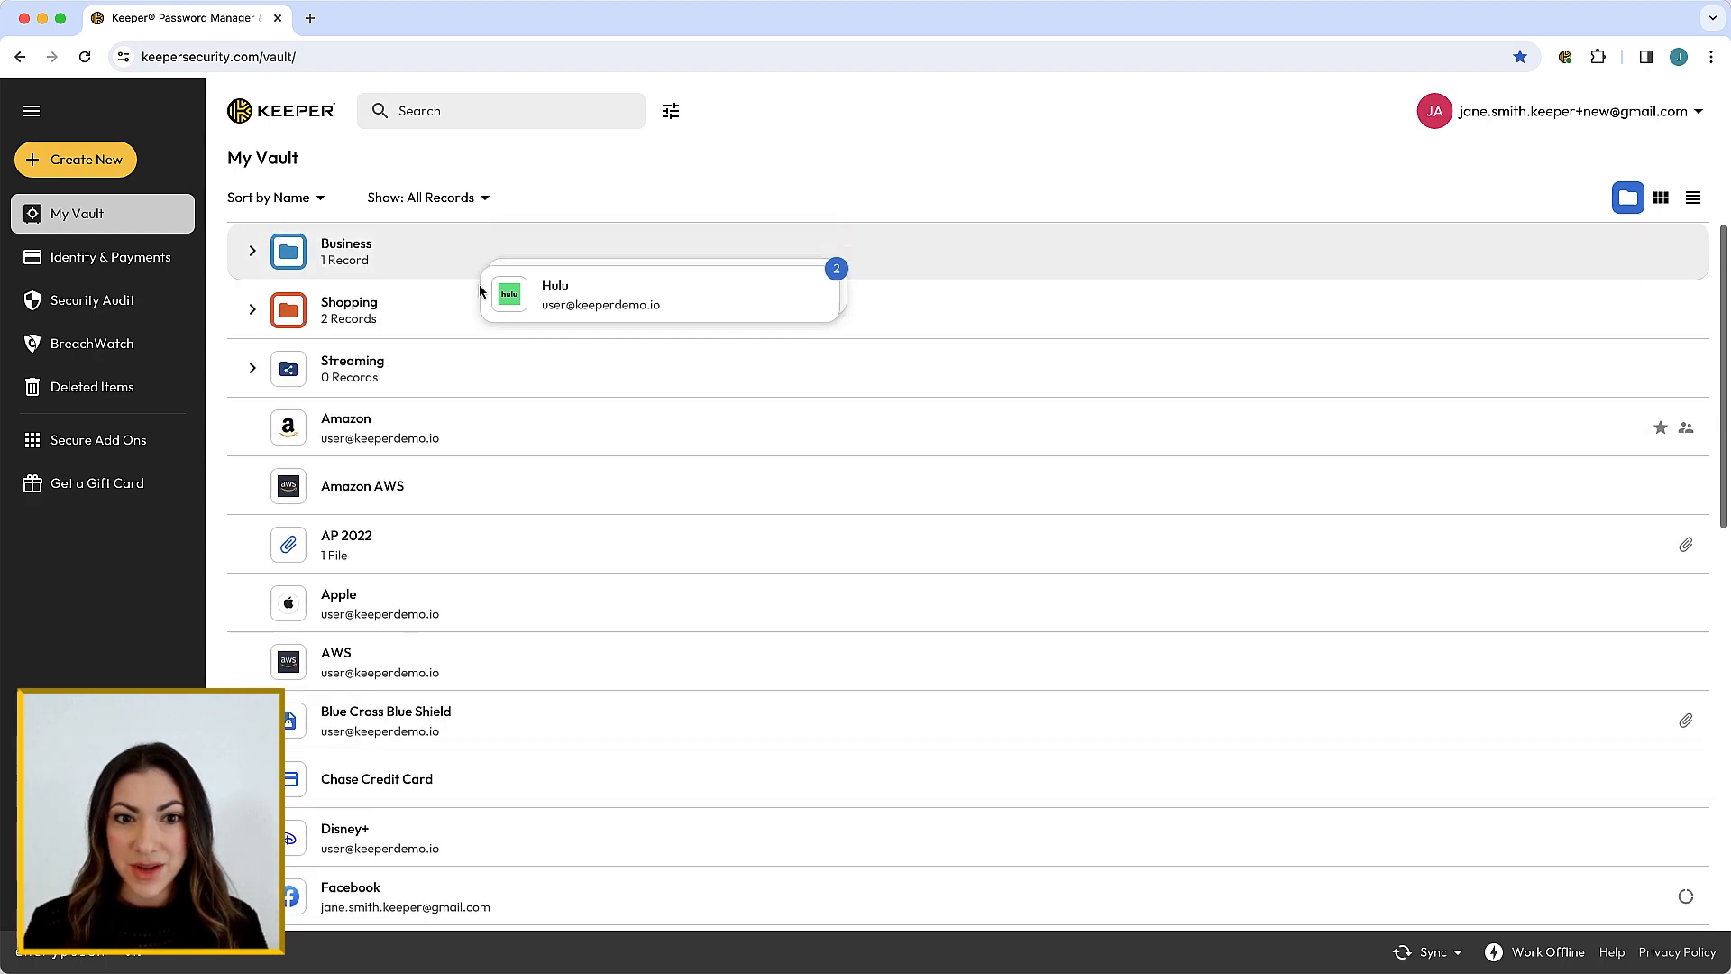
{"action": "left_click_drag", "start_coordinate": [508, 294], "coordinate": [289, 368]}
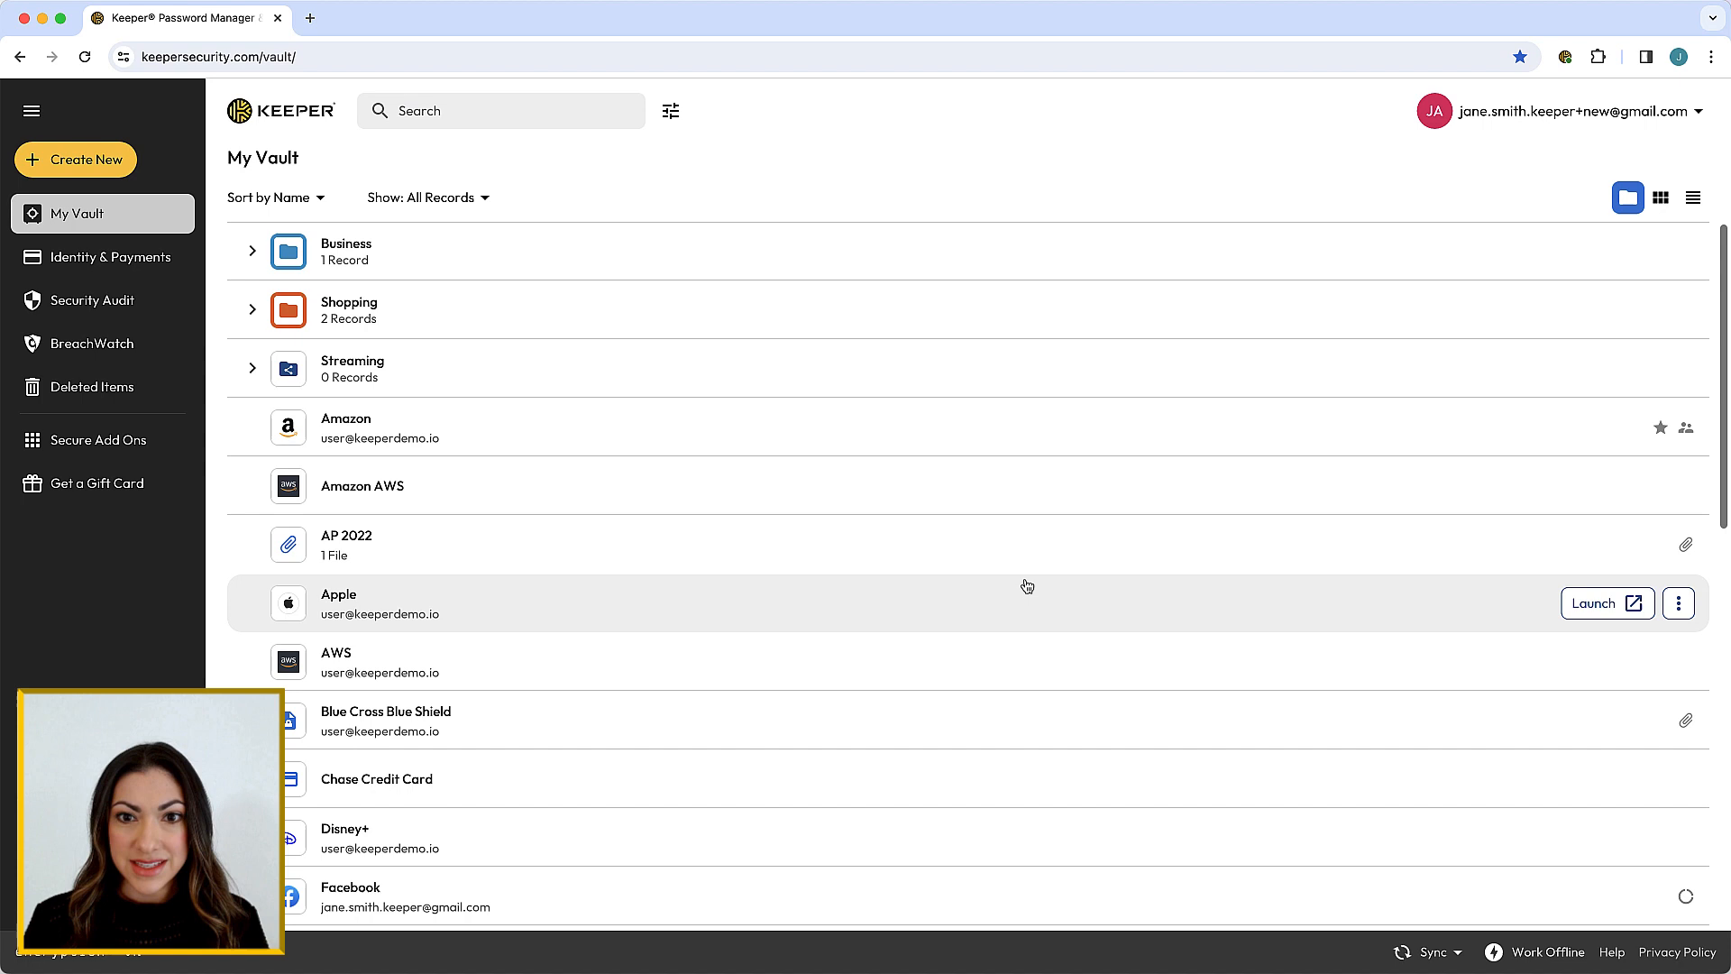
{"action": "left_click", "coordinate": [352, 367]}
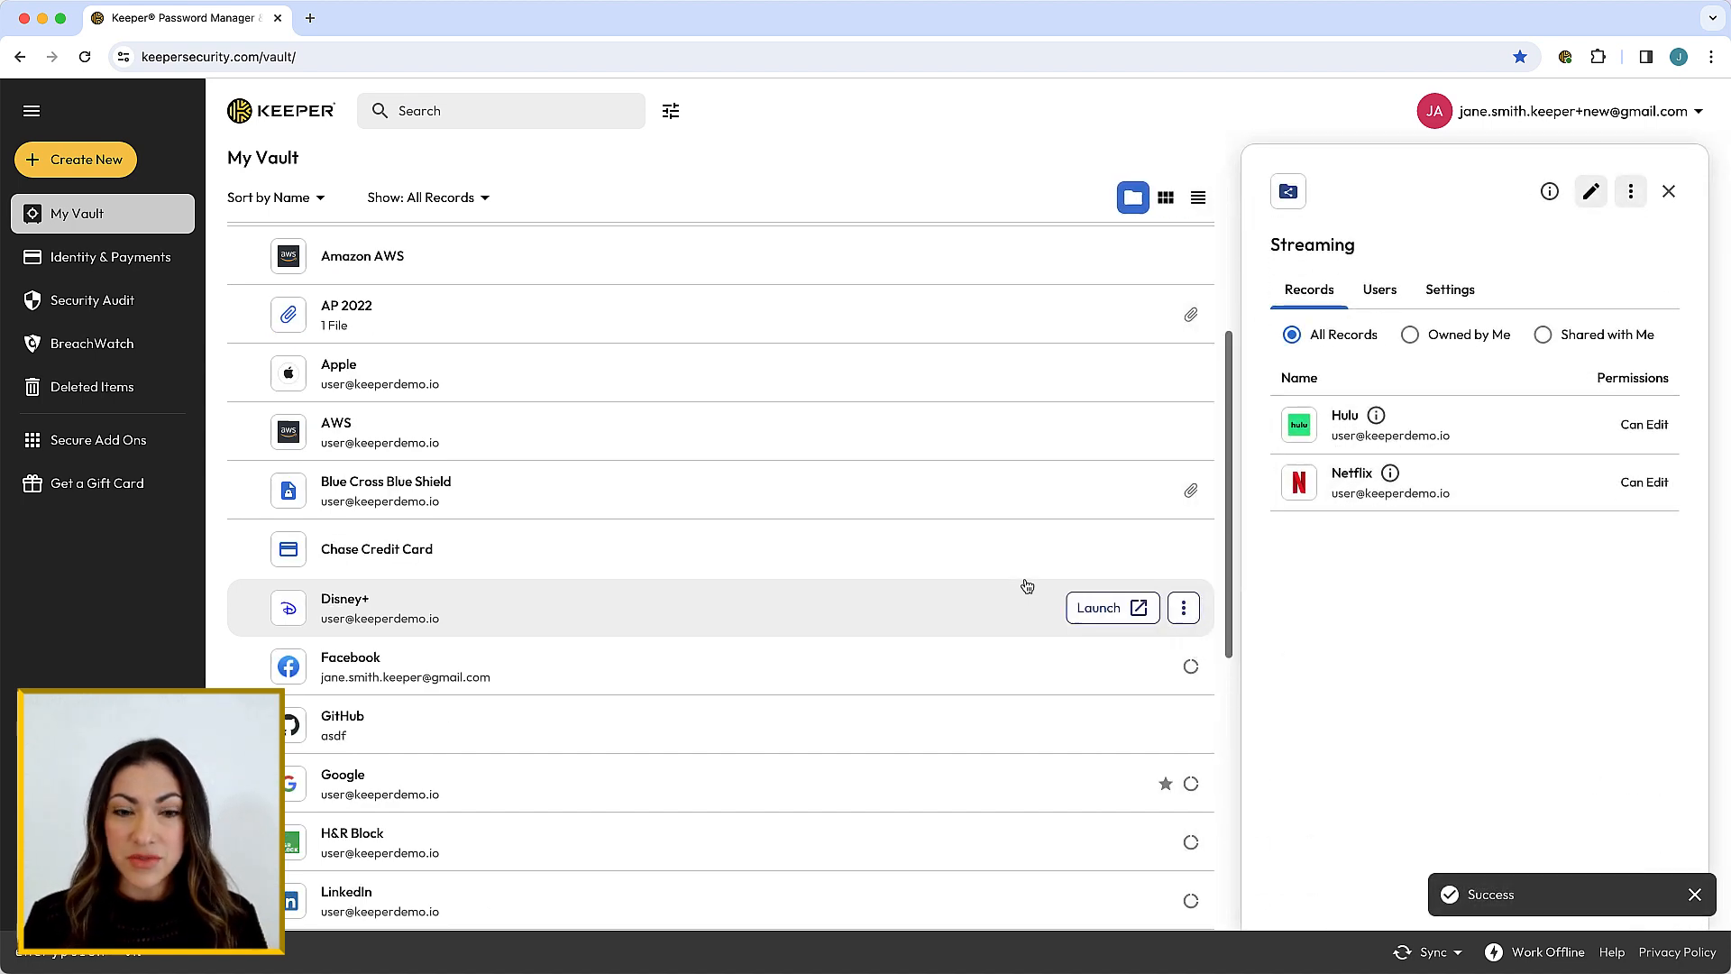
{"action": "mouse_move", "coordinate": [1559, 265]}
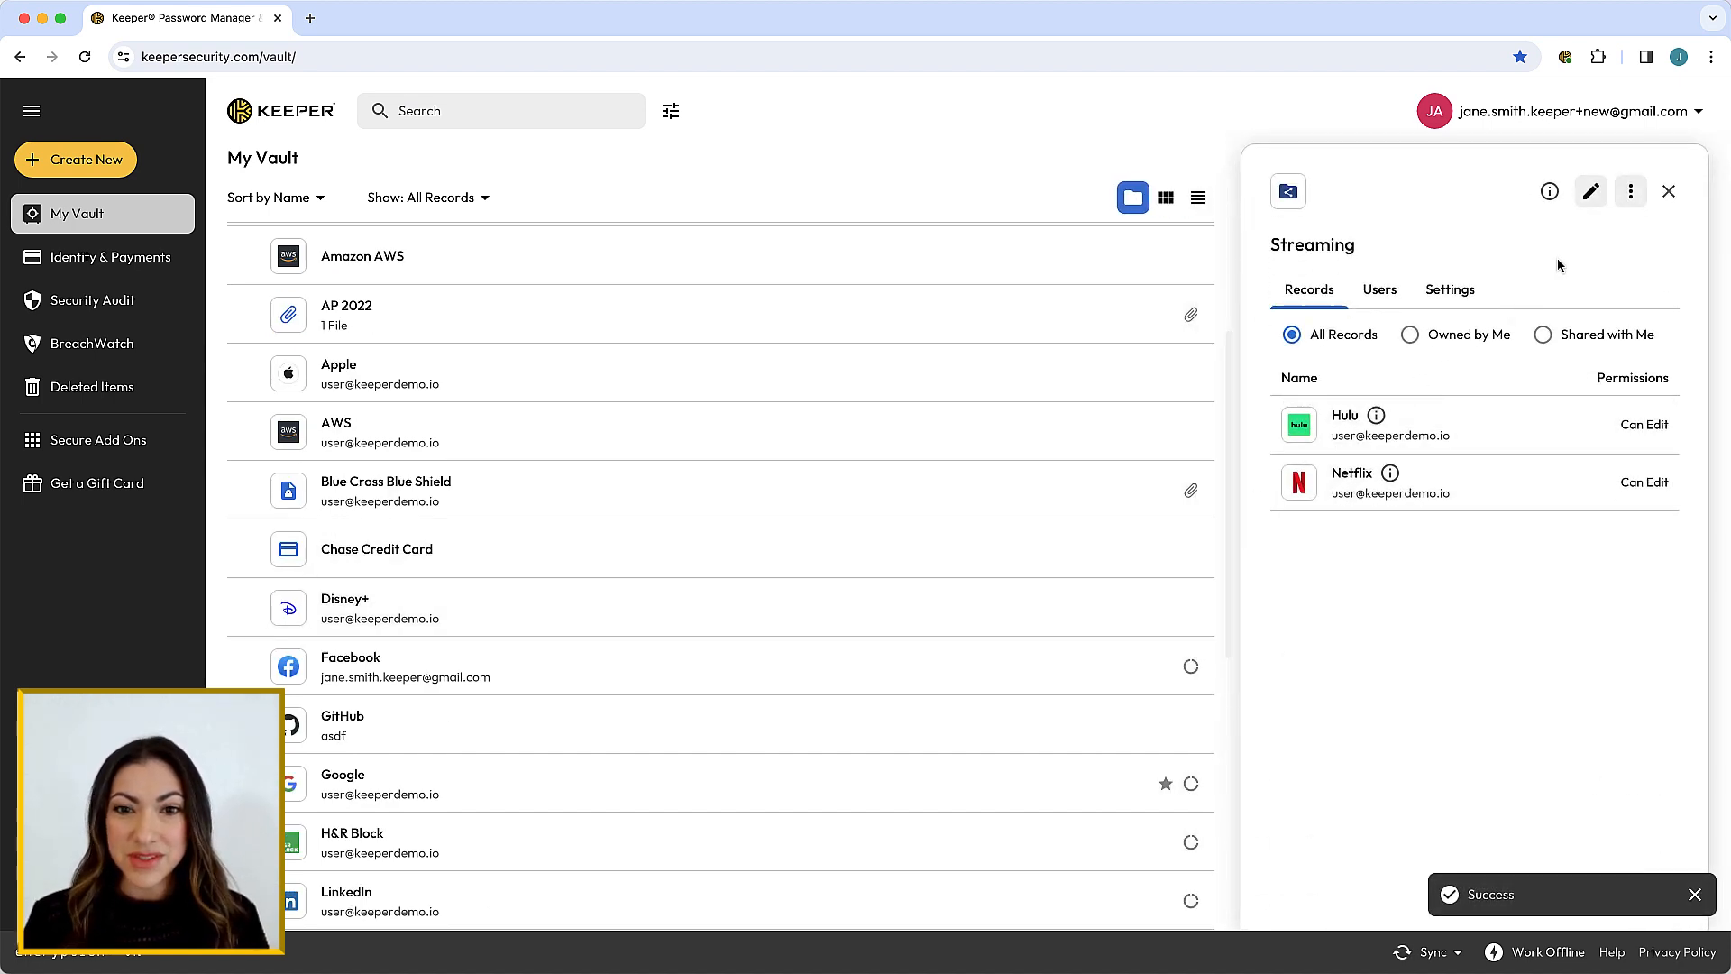
Edit the Streaming folder and add a second user's email on the Users tab.
{"action": "left_click", "coordinate": [1591, 191]}
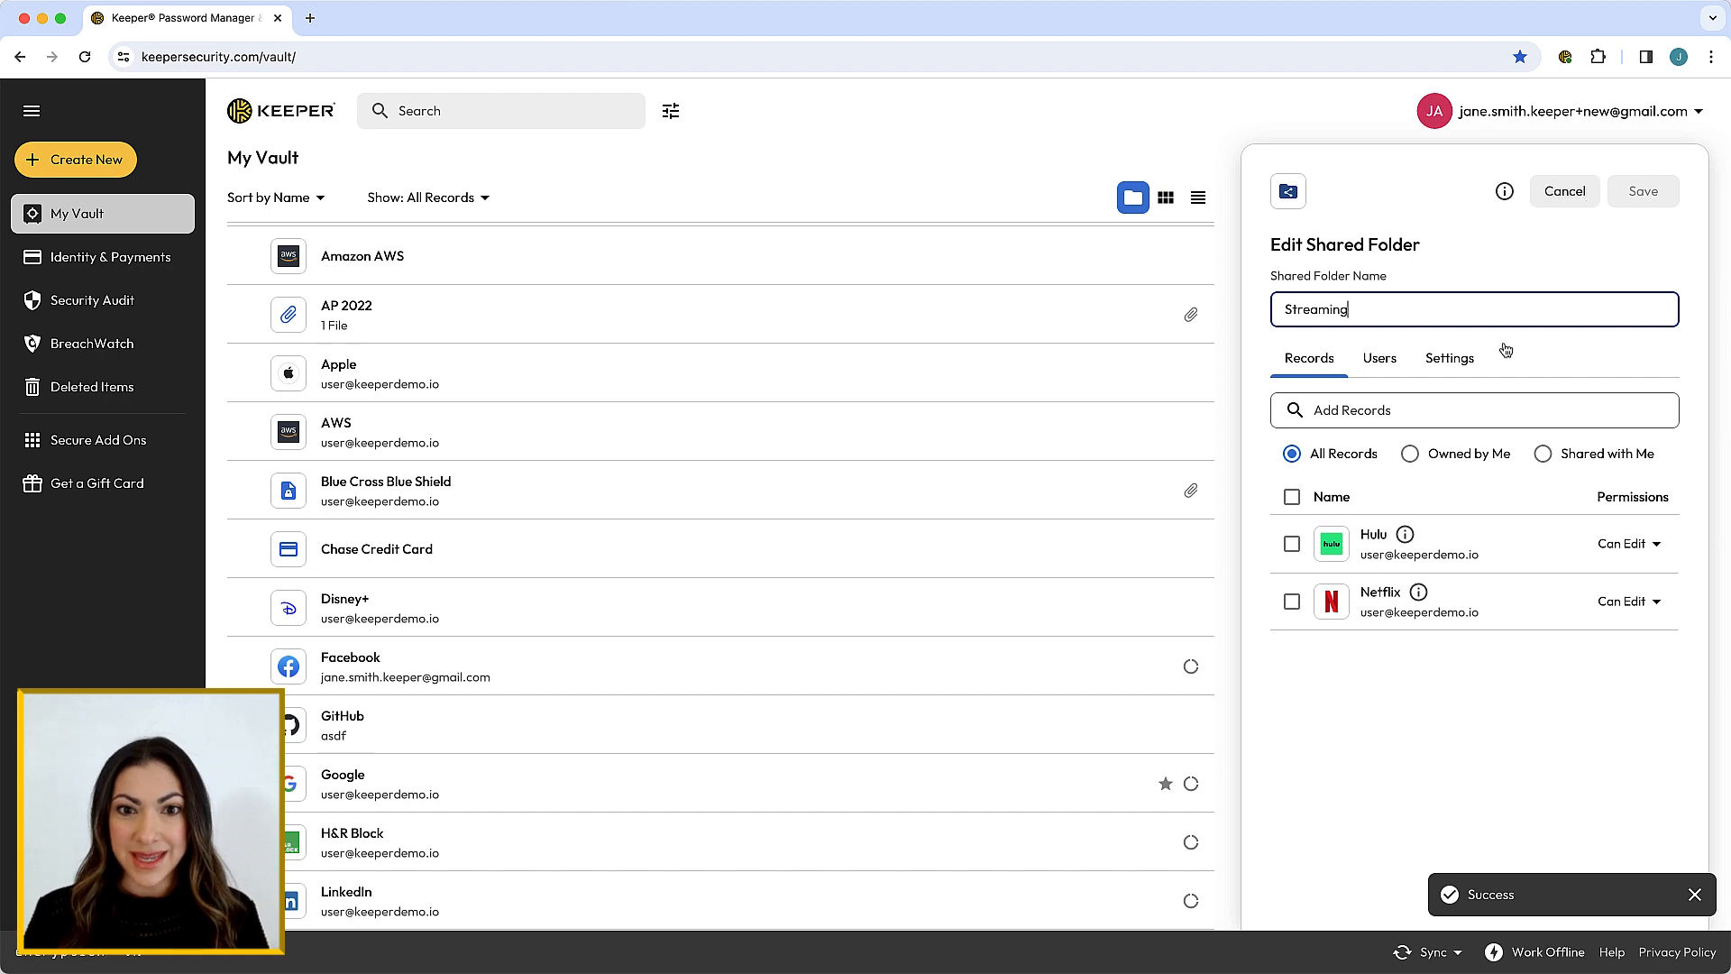
{"action": "type", "text": "d"}
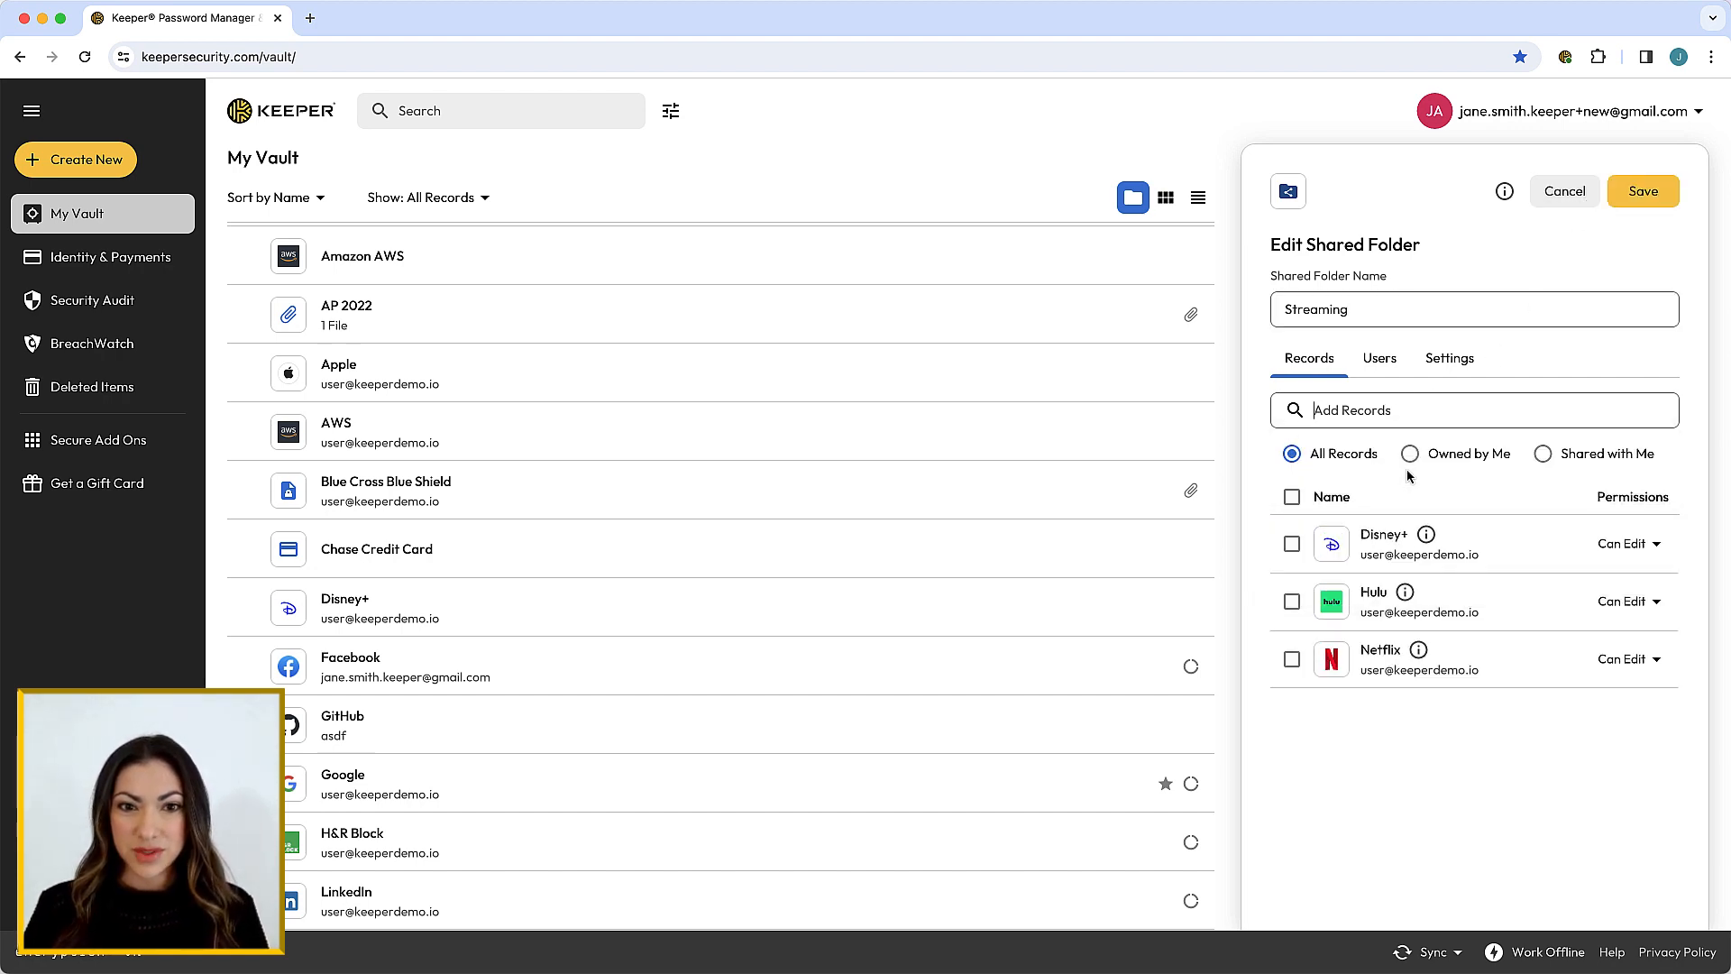
{"action": "left_click", "coordinate": [1379, 357]}
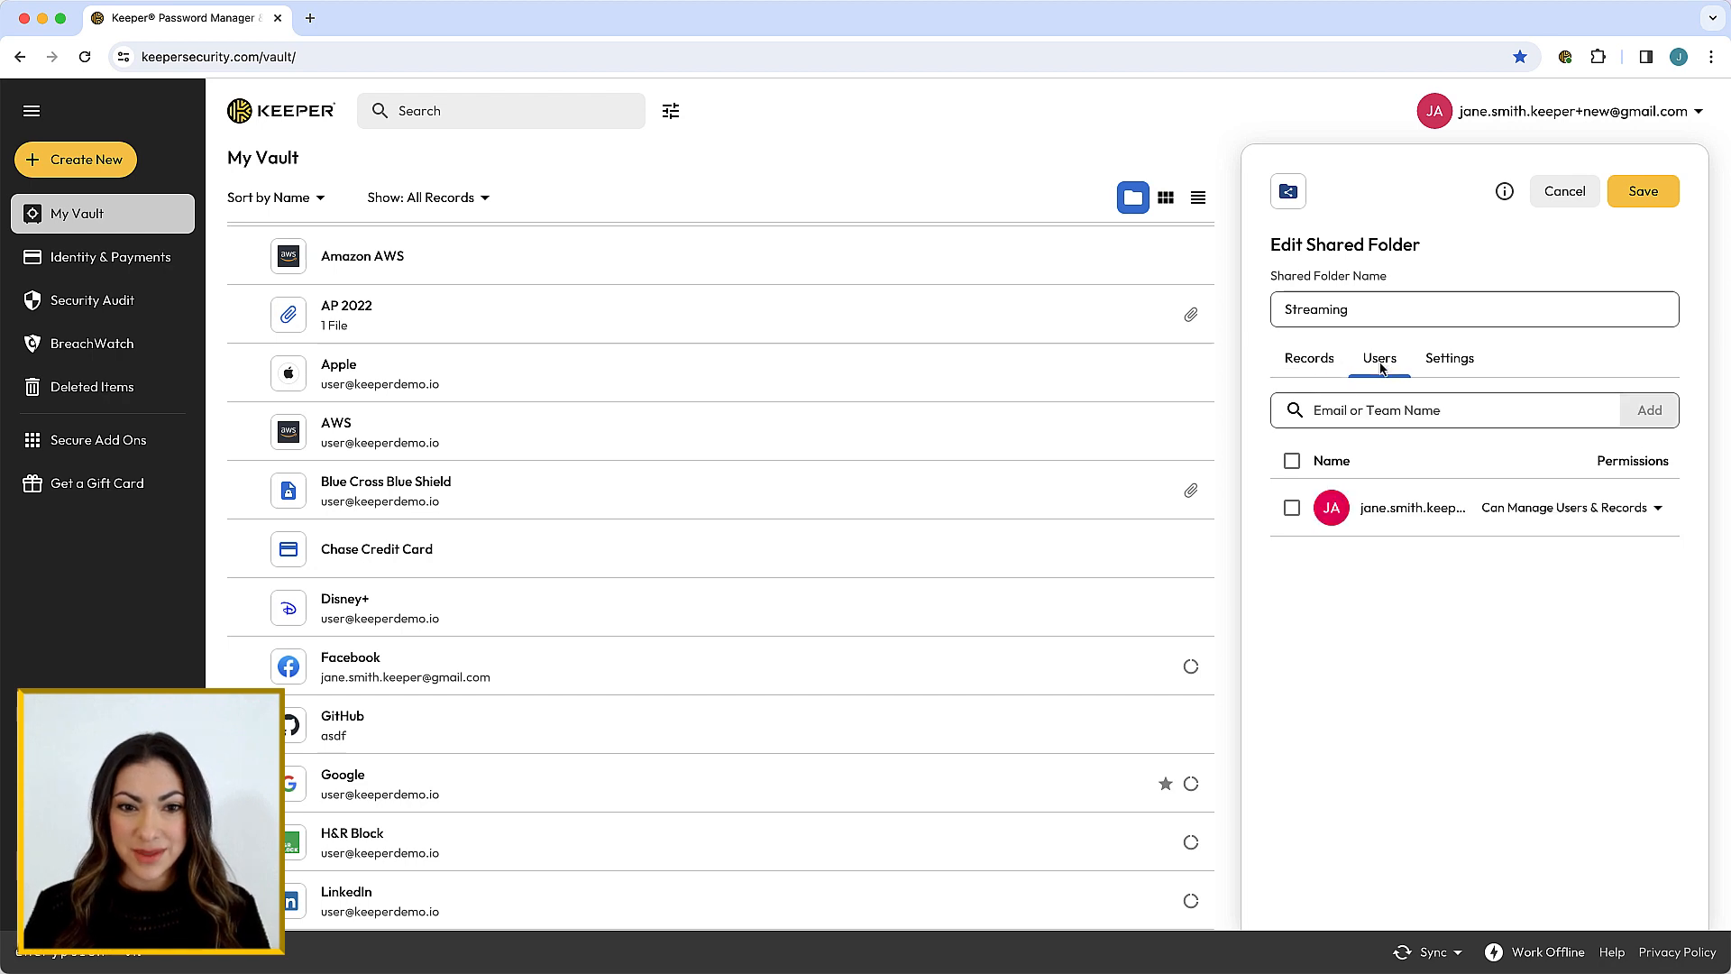
{"action": "left_click", "coordinate": [1435, 409]}
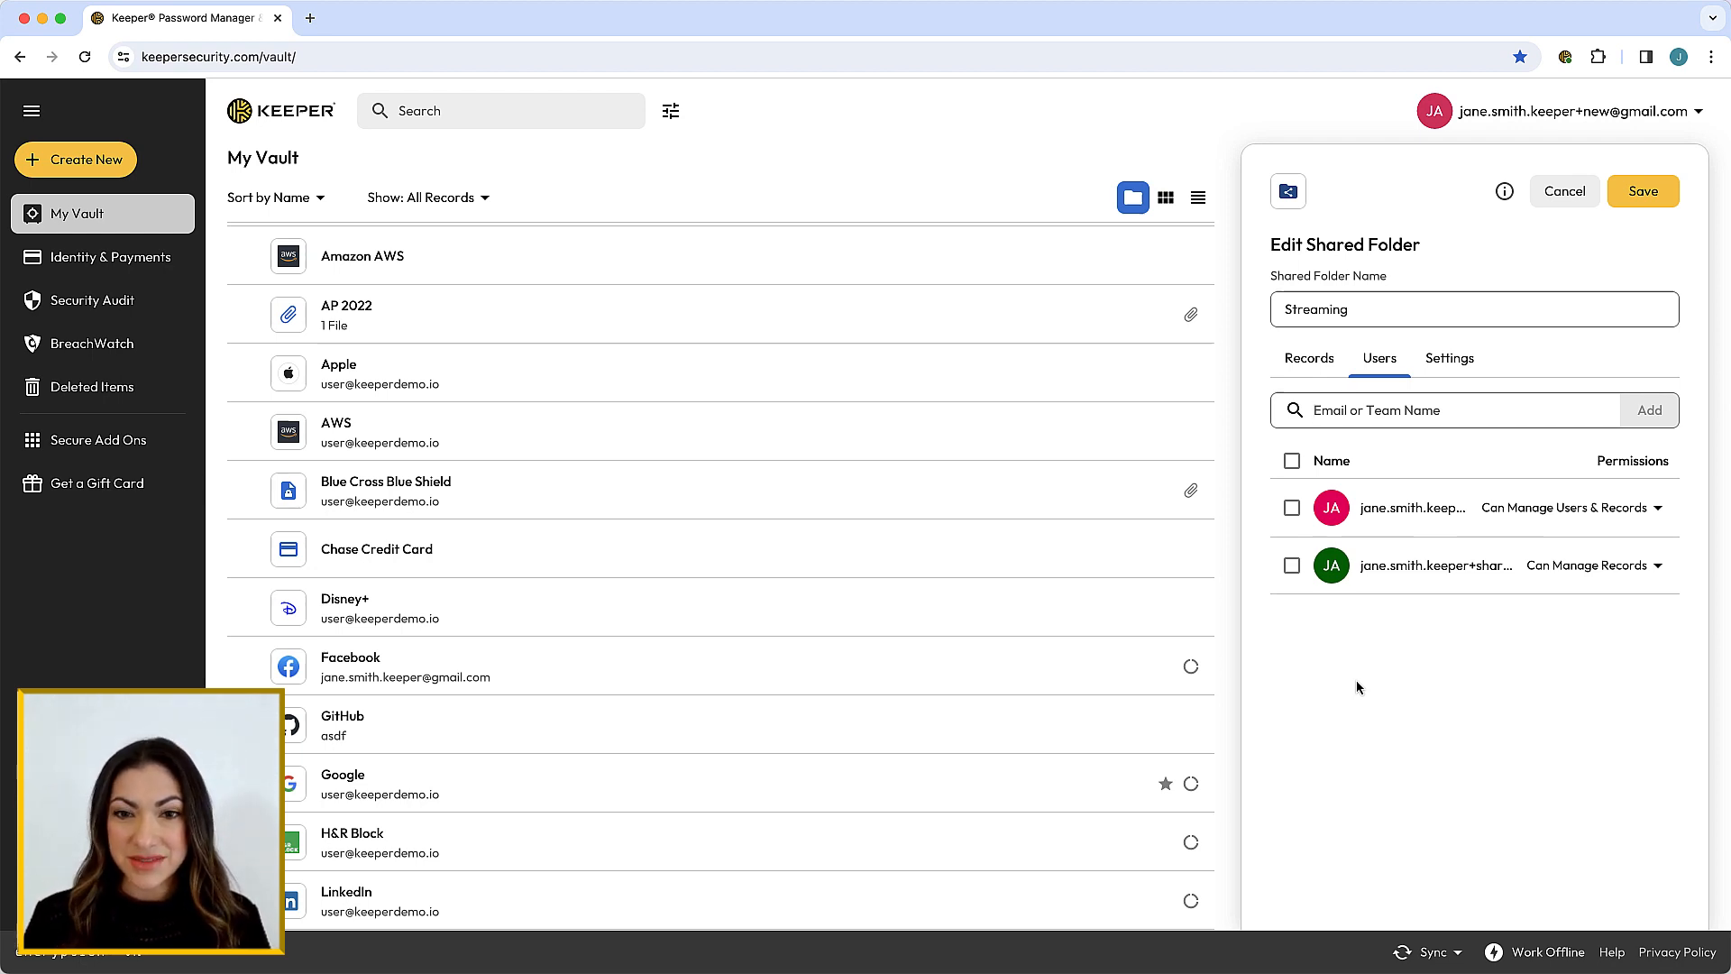
{"action": "left_click", "coordinate": [1447, 357]}
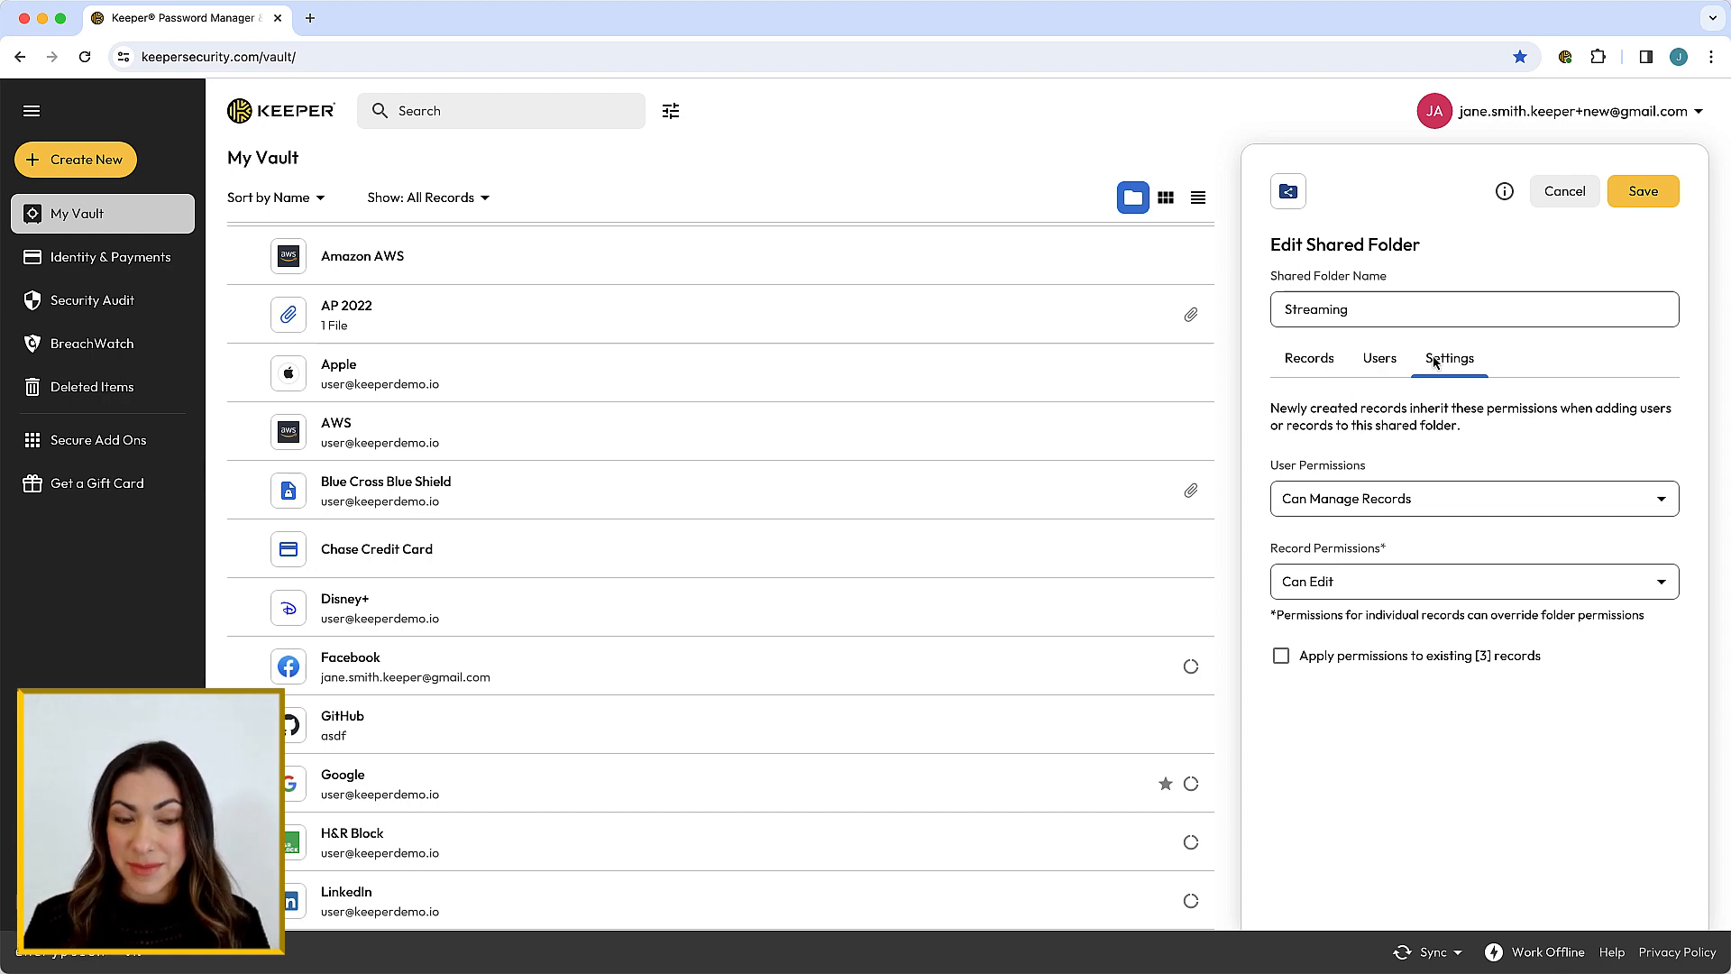
{"action": "mouse_move", "coordinate": [1449, 490]}
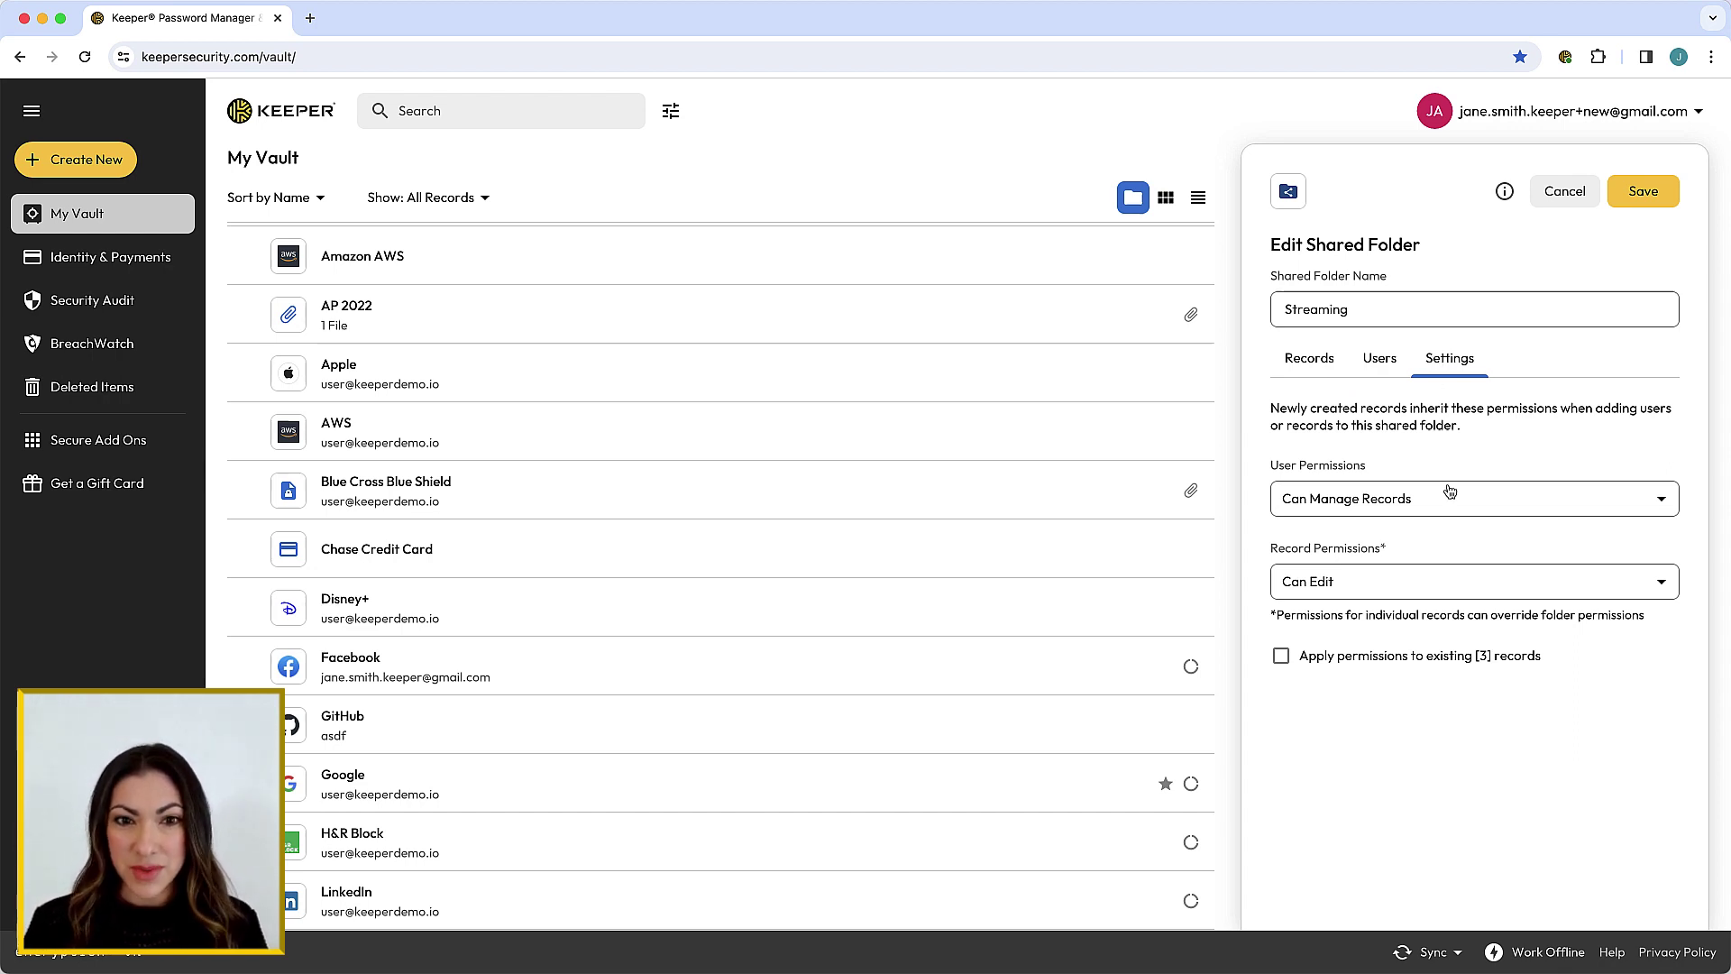
Default to Can Manage Users & Records and Can Edit & Share, applied to the 3 existing records.
{"action": "left_click", "coordinate": [1473, 498]}
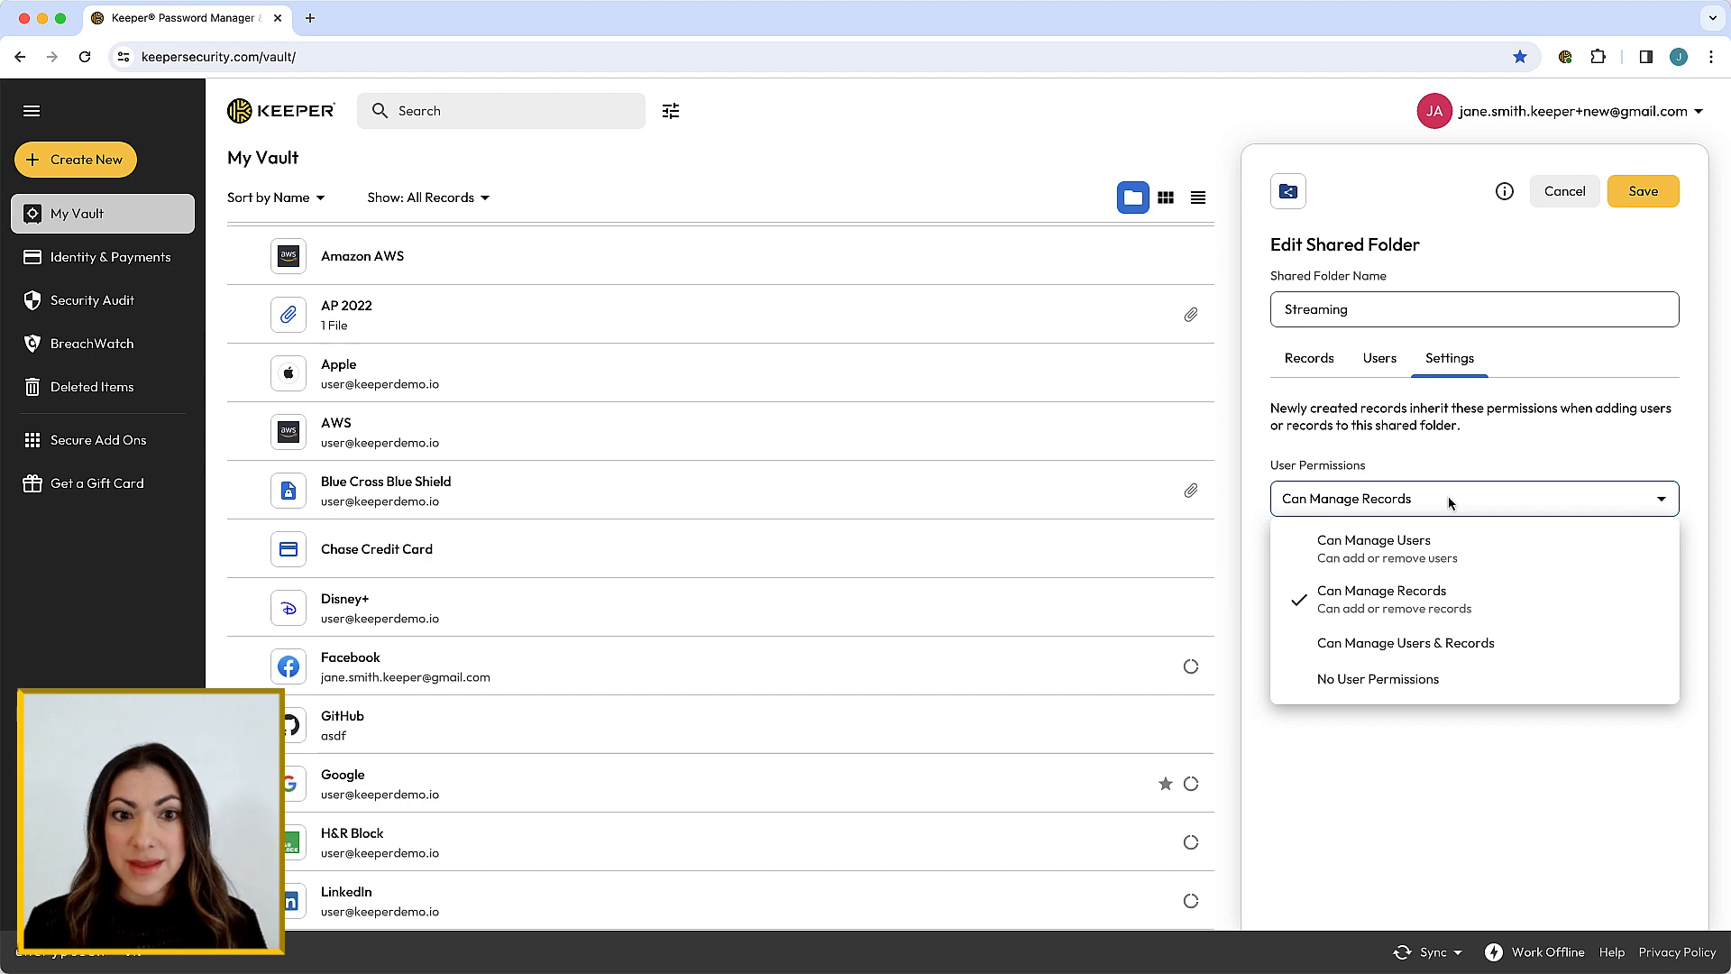
{"action": "left_click", "coordinate": [1405, 642]}
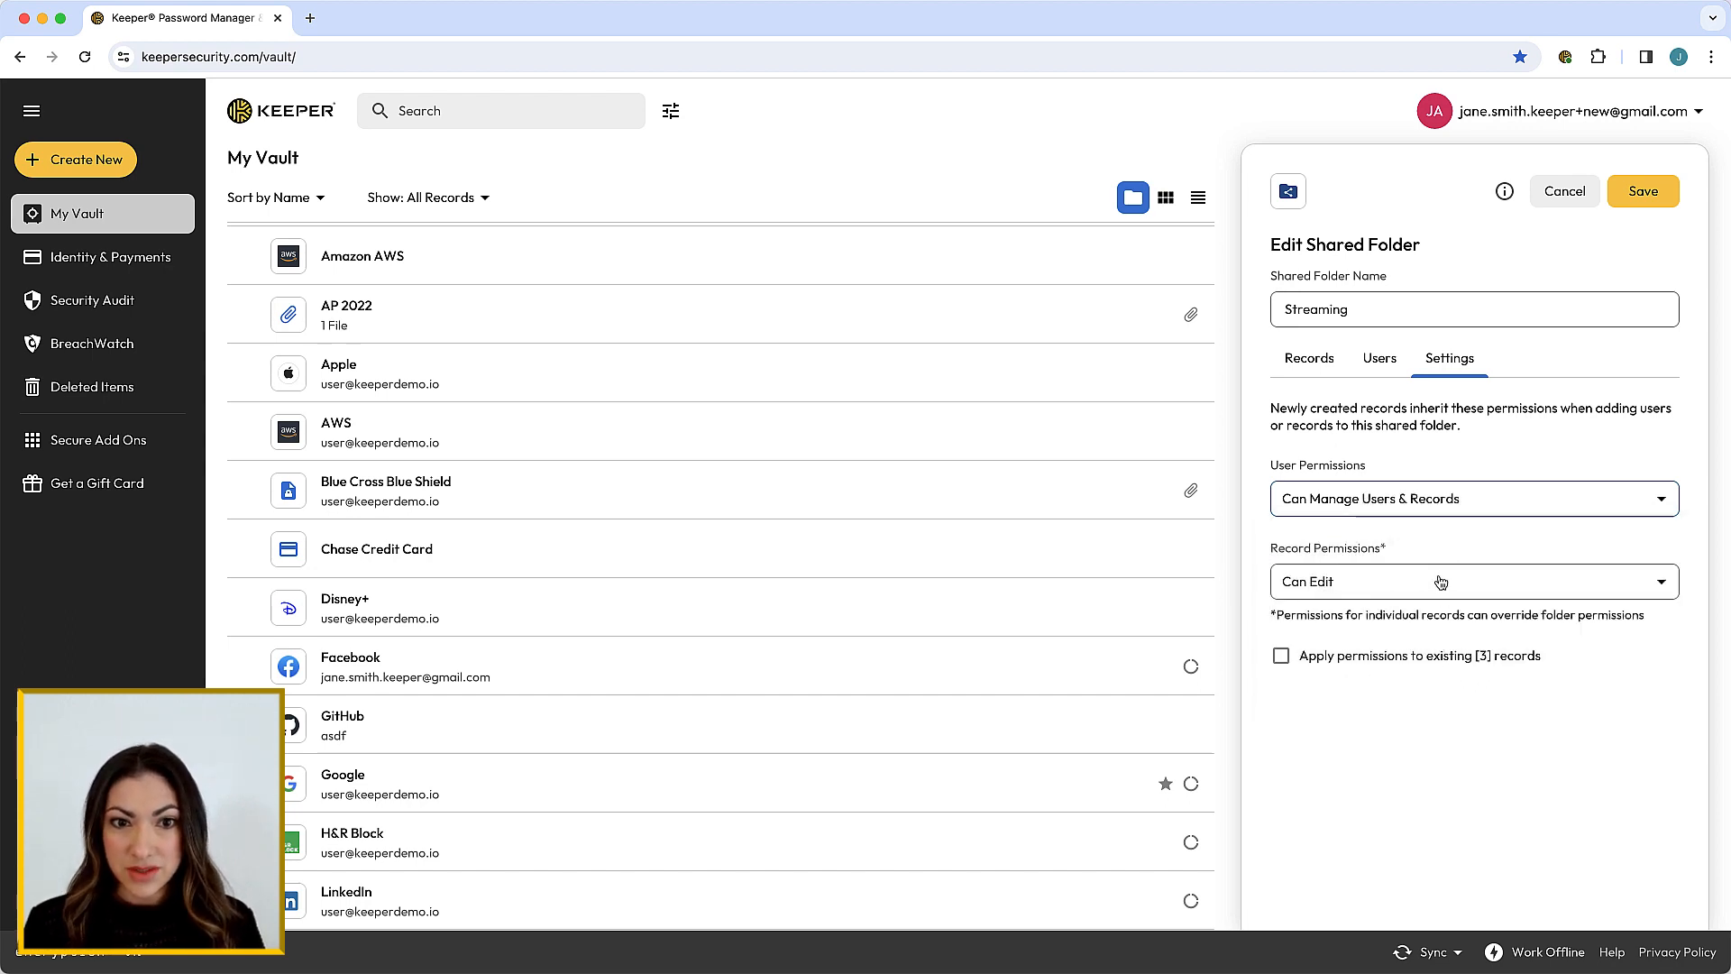
{"action": "left_click", "coordinate": [1473, 582]}
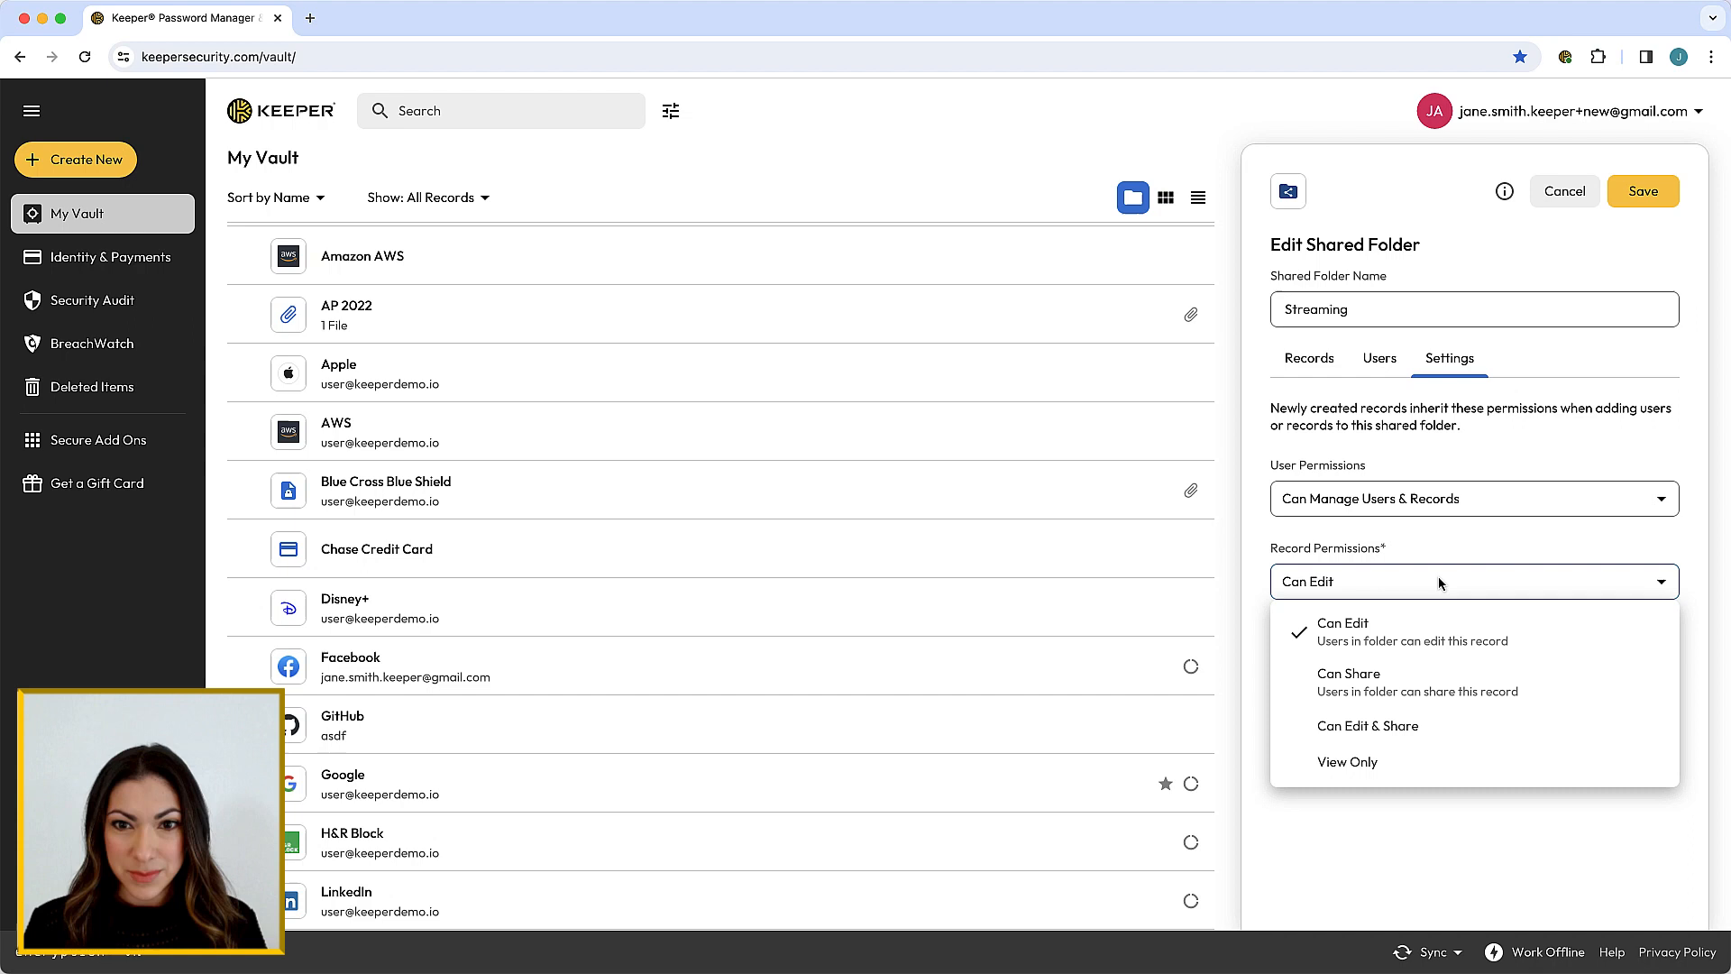
{"action": "left_click", "coordinate": [1366, 724]}
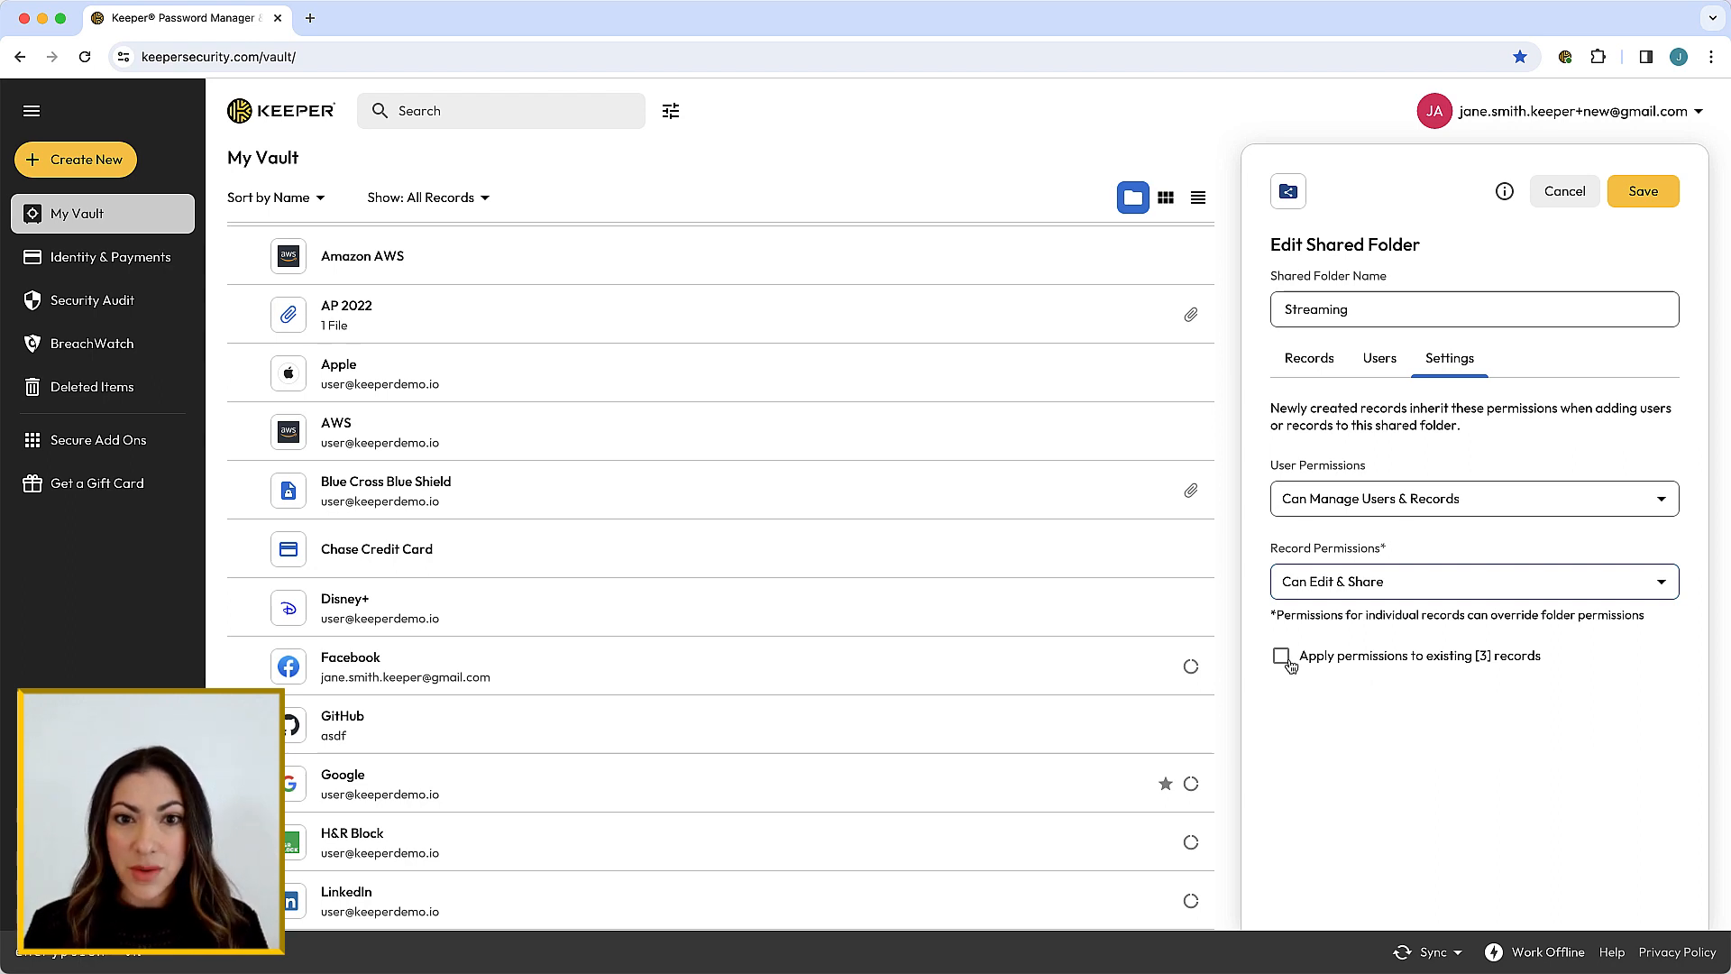
{"action": "left_click", "coordinate": [1280, 657]}
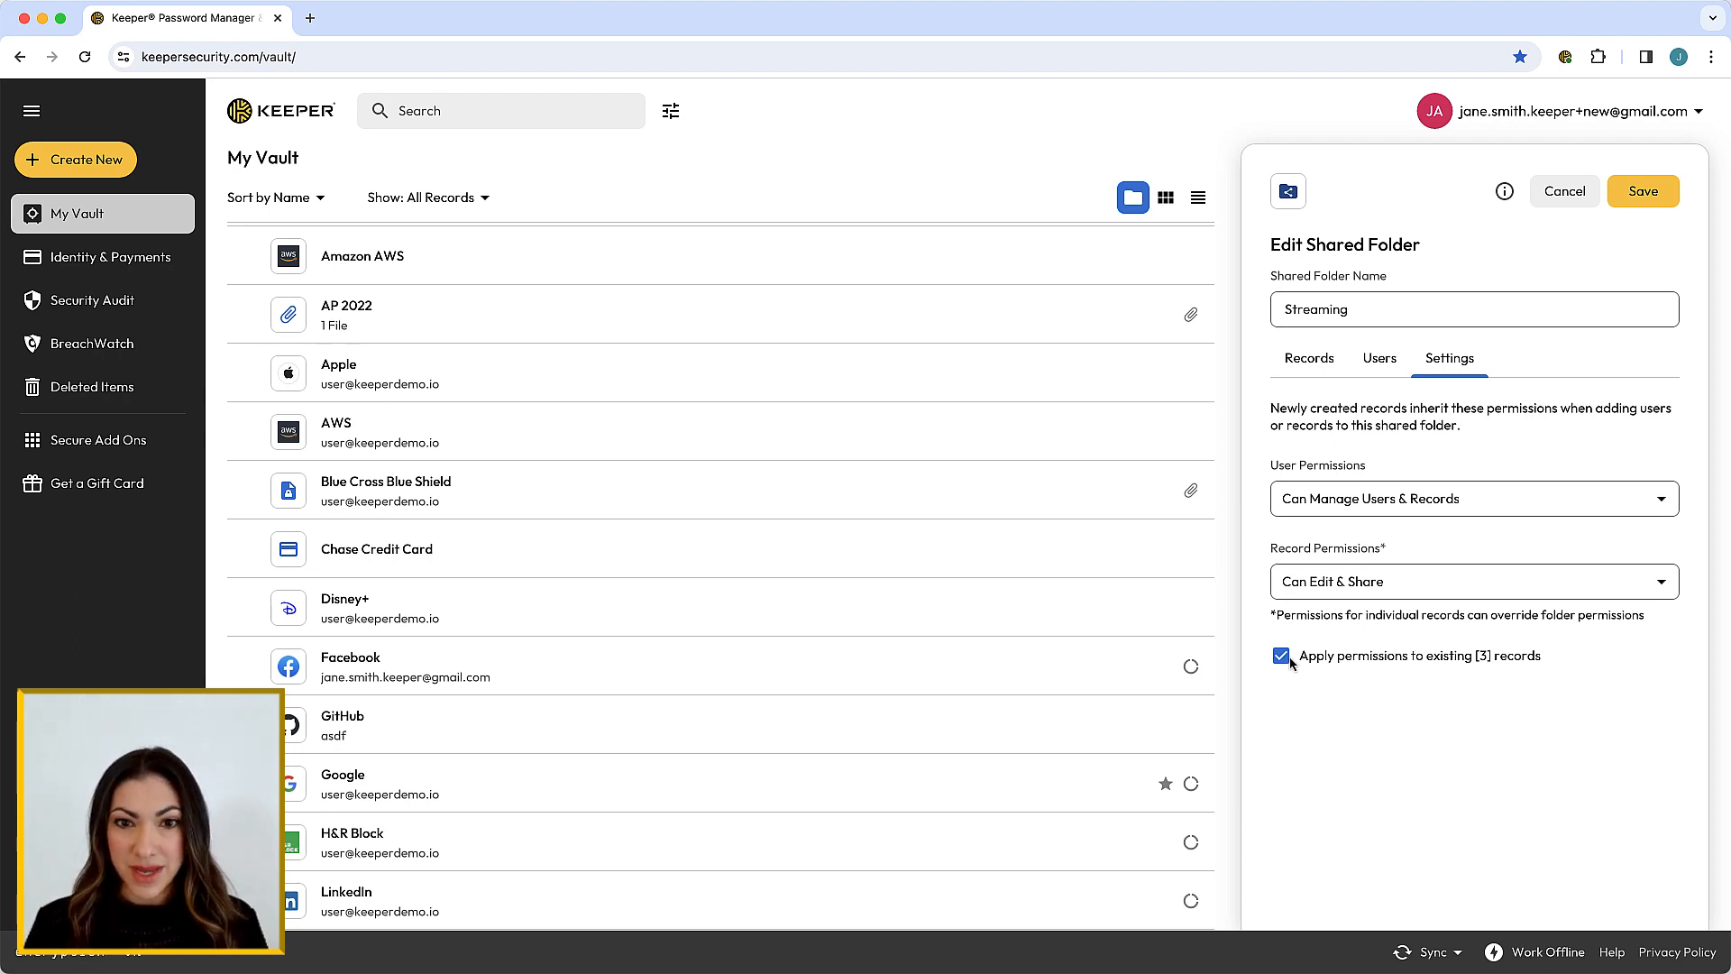
Make the Disney+ record View Only within the folder.
{"action": "left_click", "coordinate": [1309, 357]}
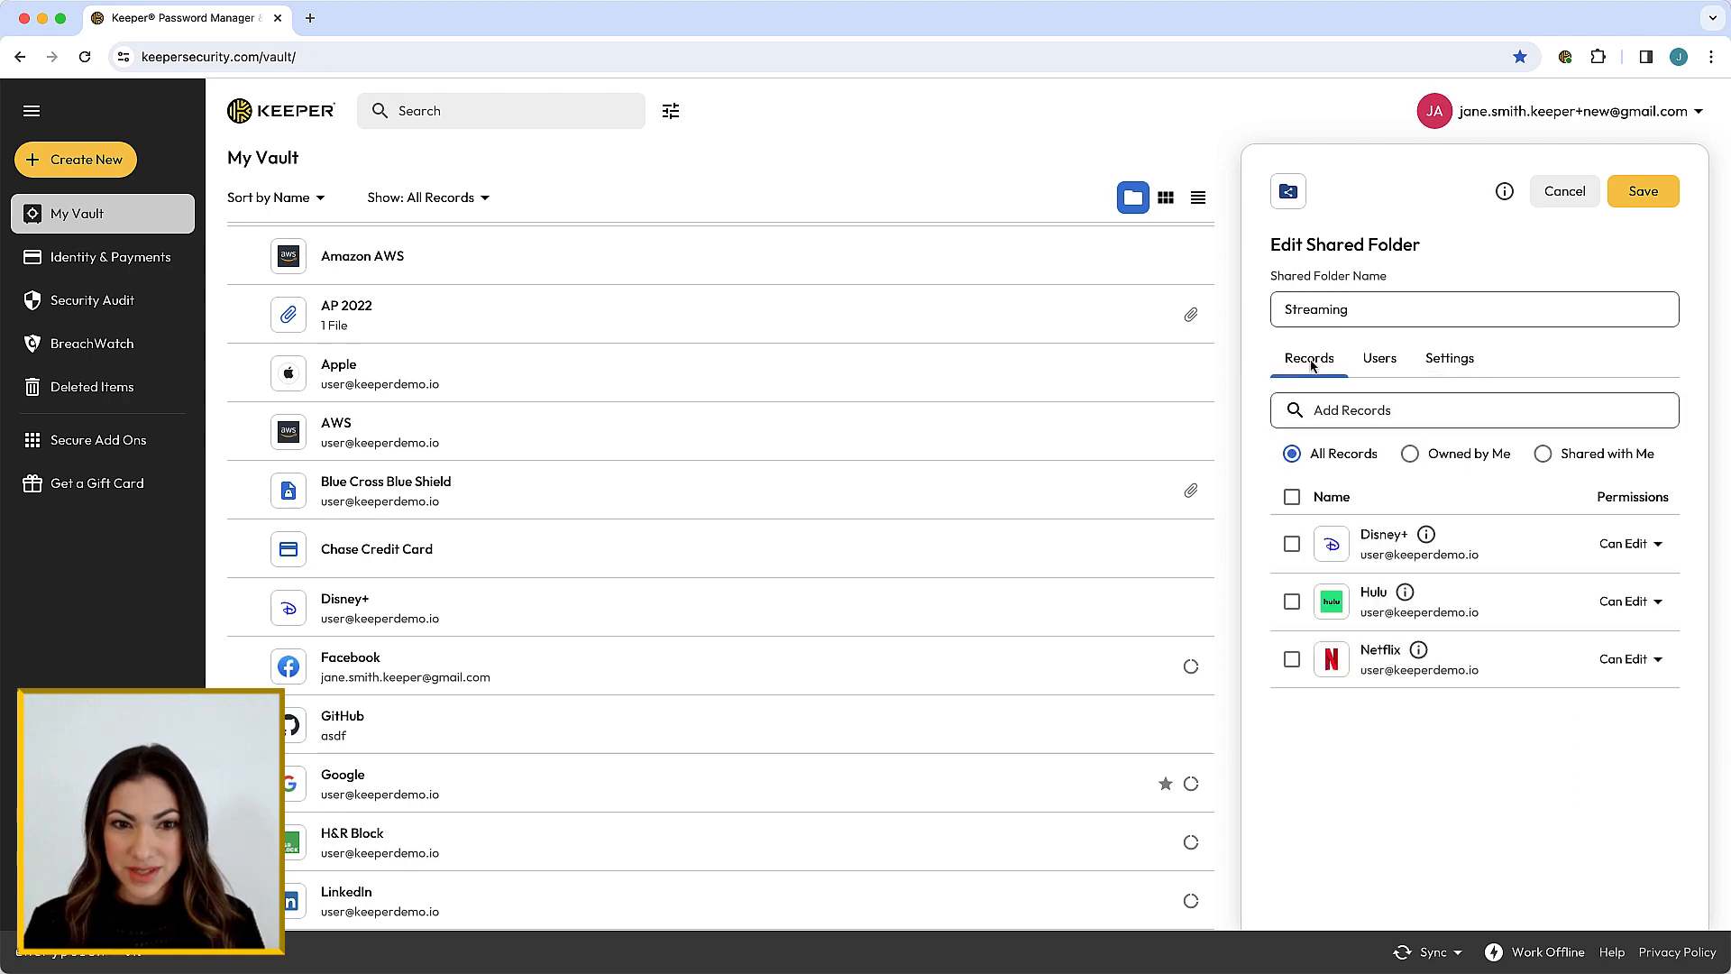
{"action": "left_click", "coordinate": [1624, 543]}
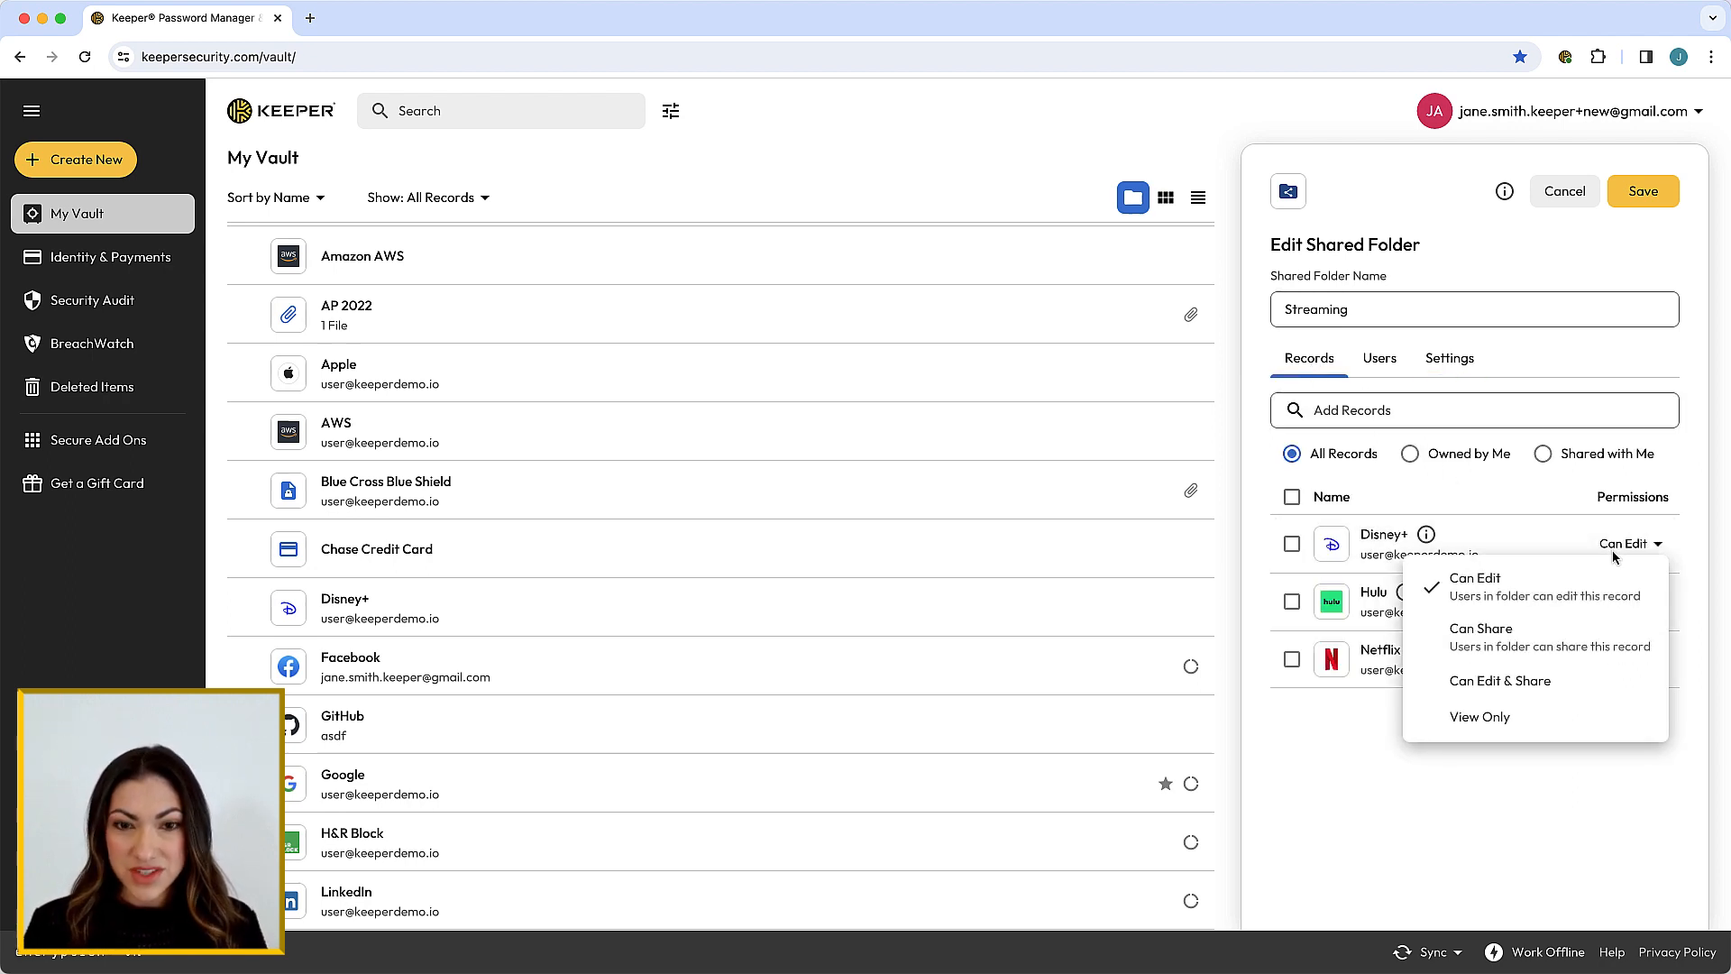
{"action": "left_click", "coordinate": [1478, 716]}
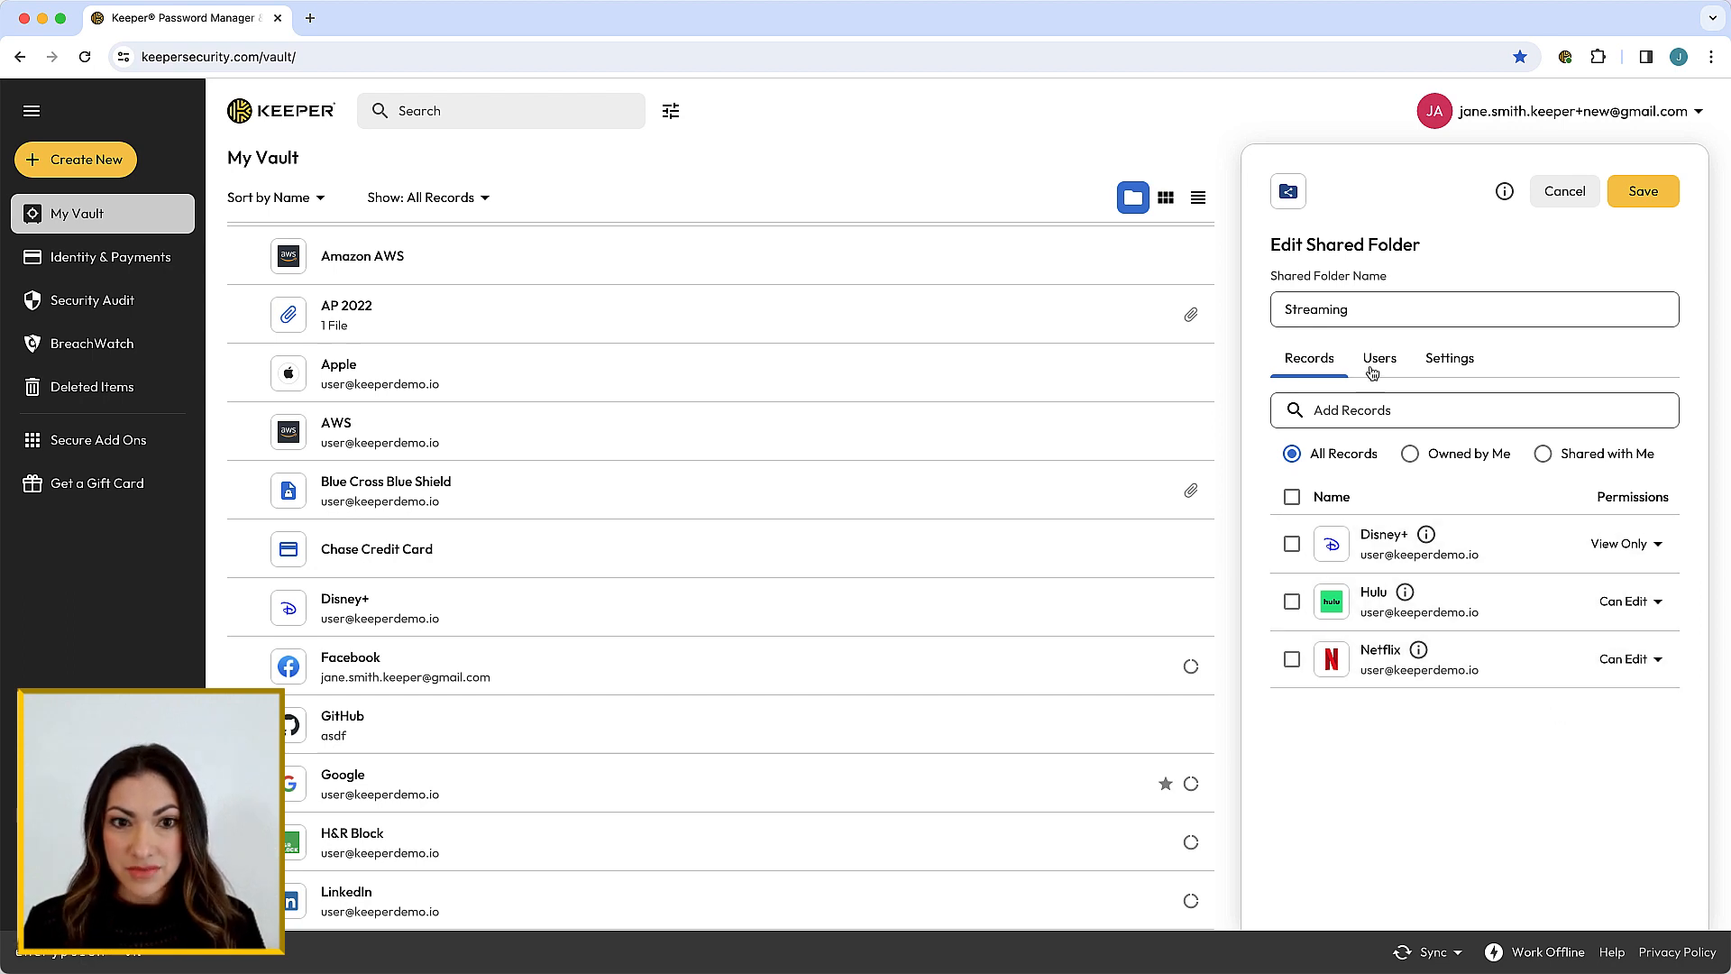
Strip the second user's permissions and delete them from the folder.
{"action": "left_click", "coordinate": [1377, 357]}
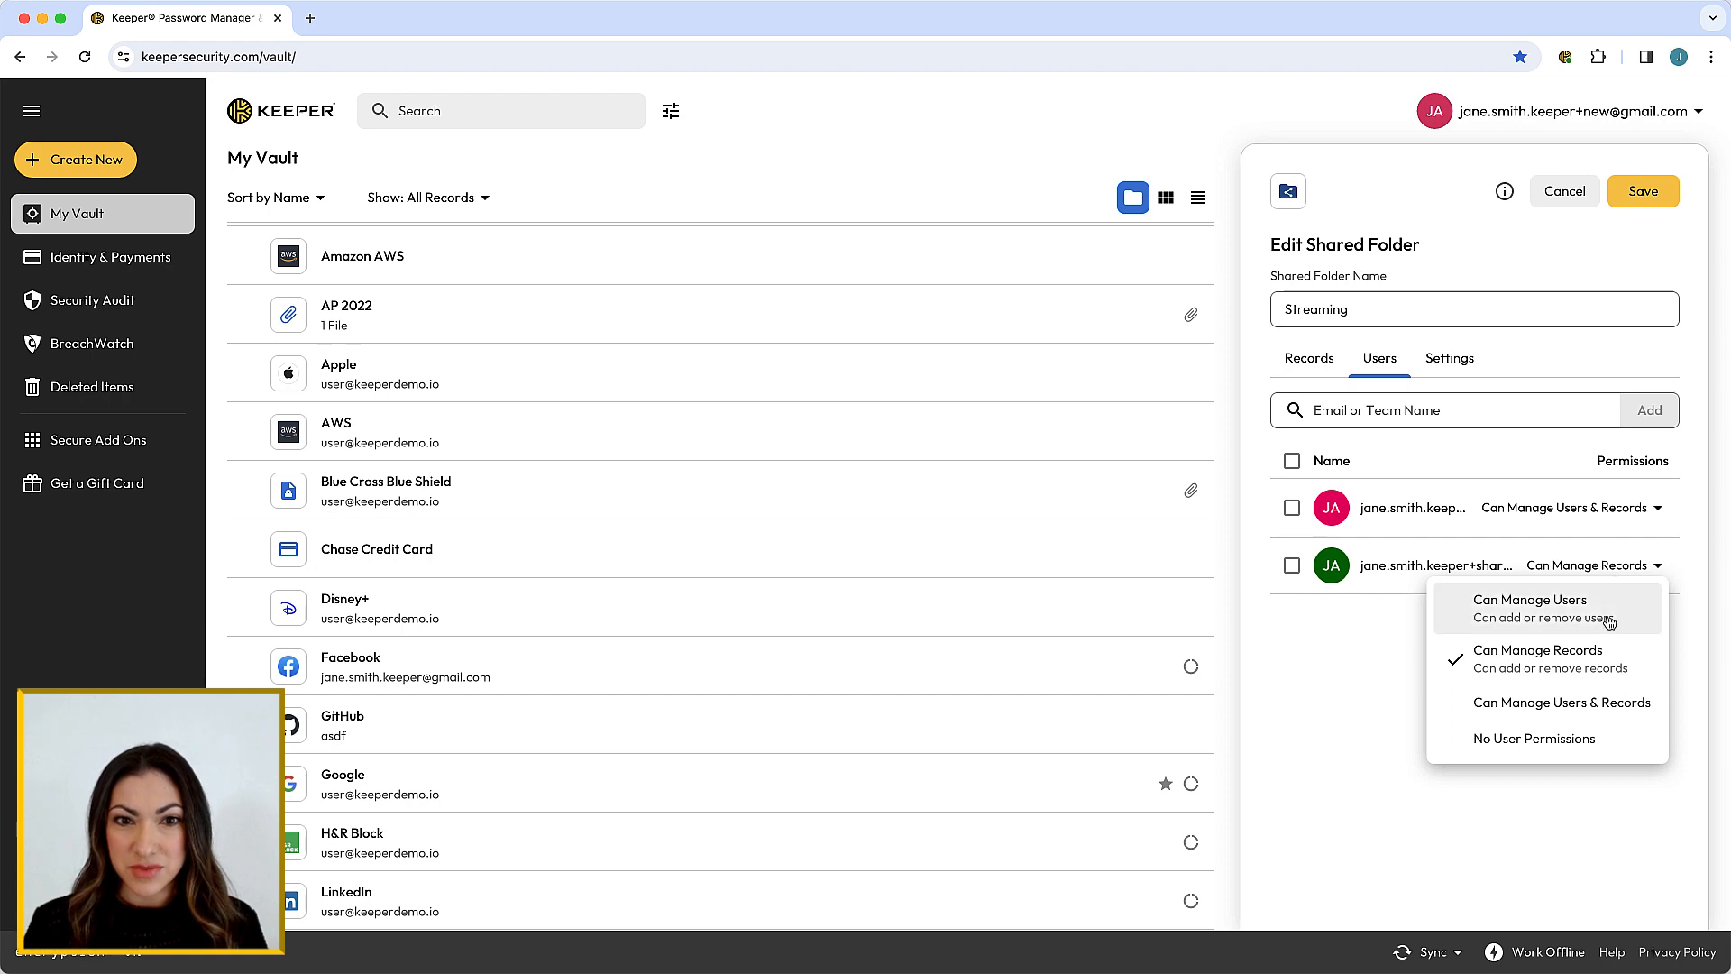
{"action": "left_click", "coordinate": [1532, 737]}
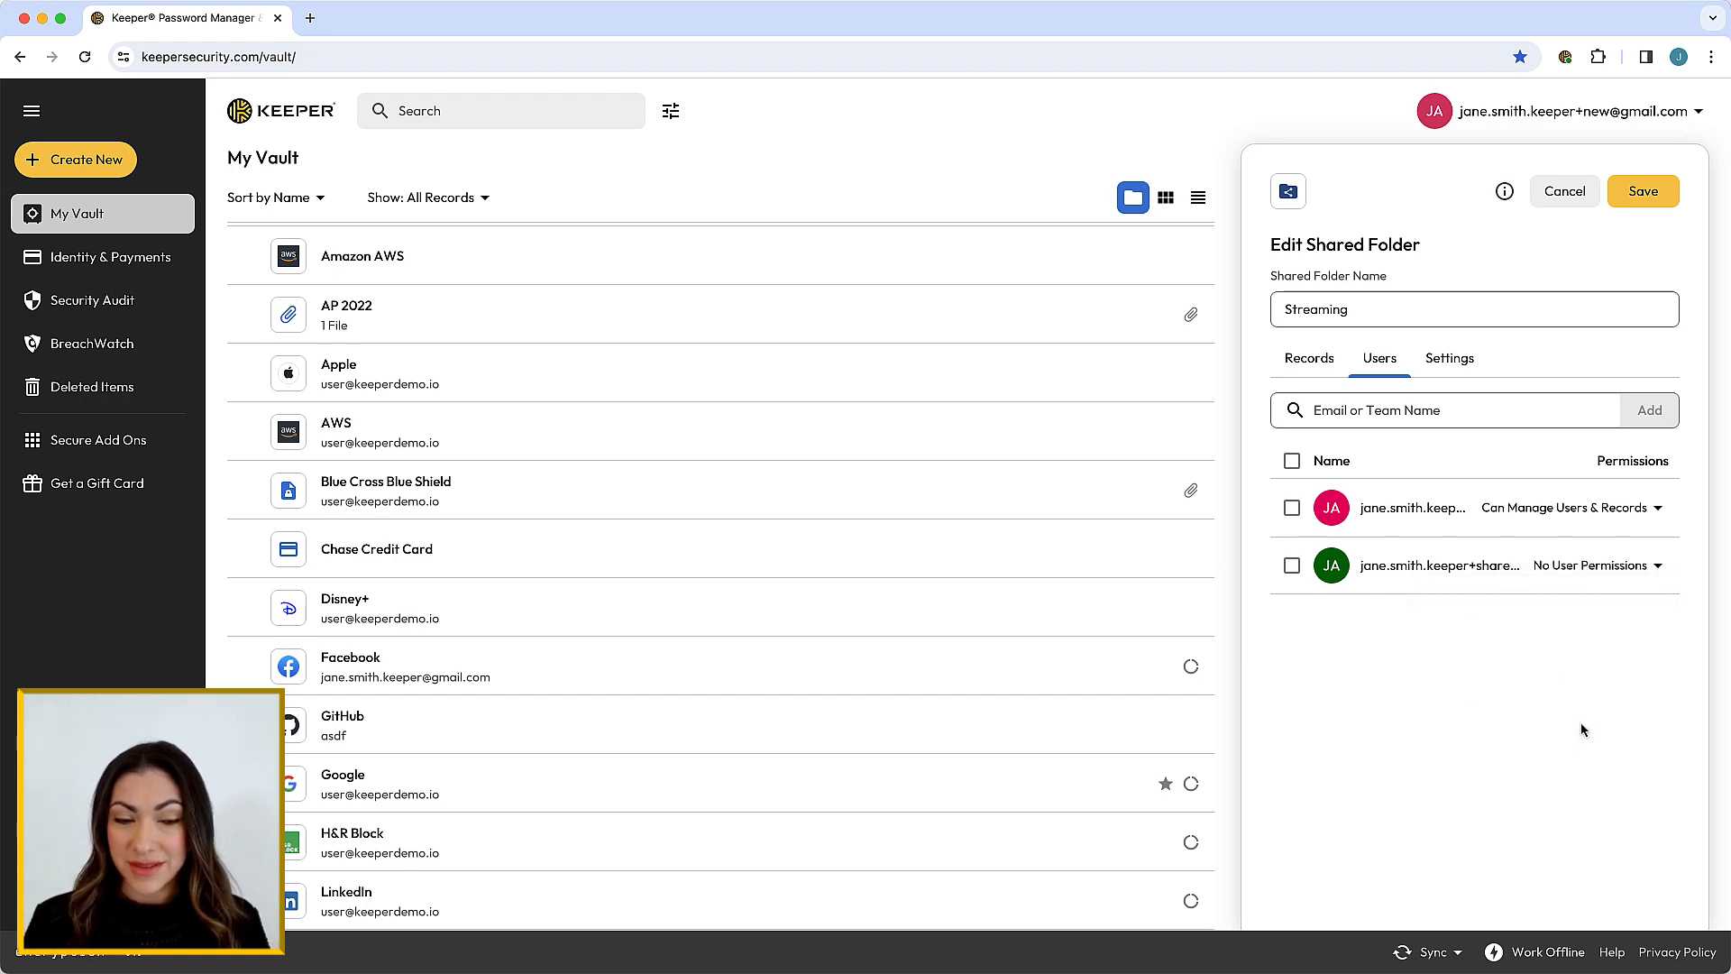
{"action": "mouse_move", "coordinate": [1534, 714]}
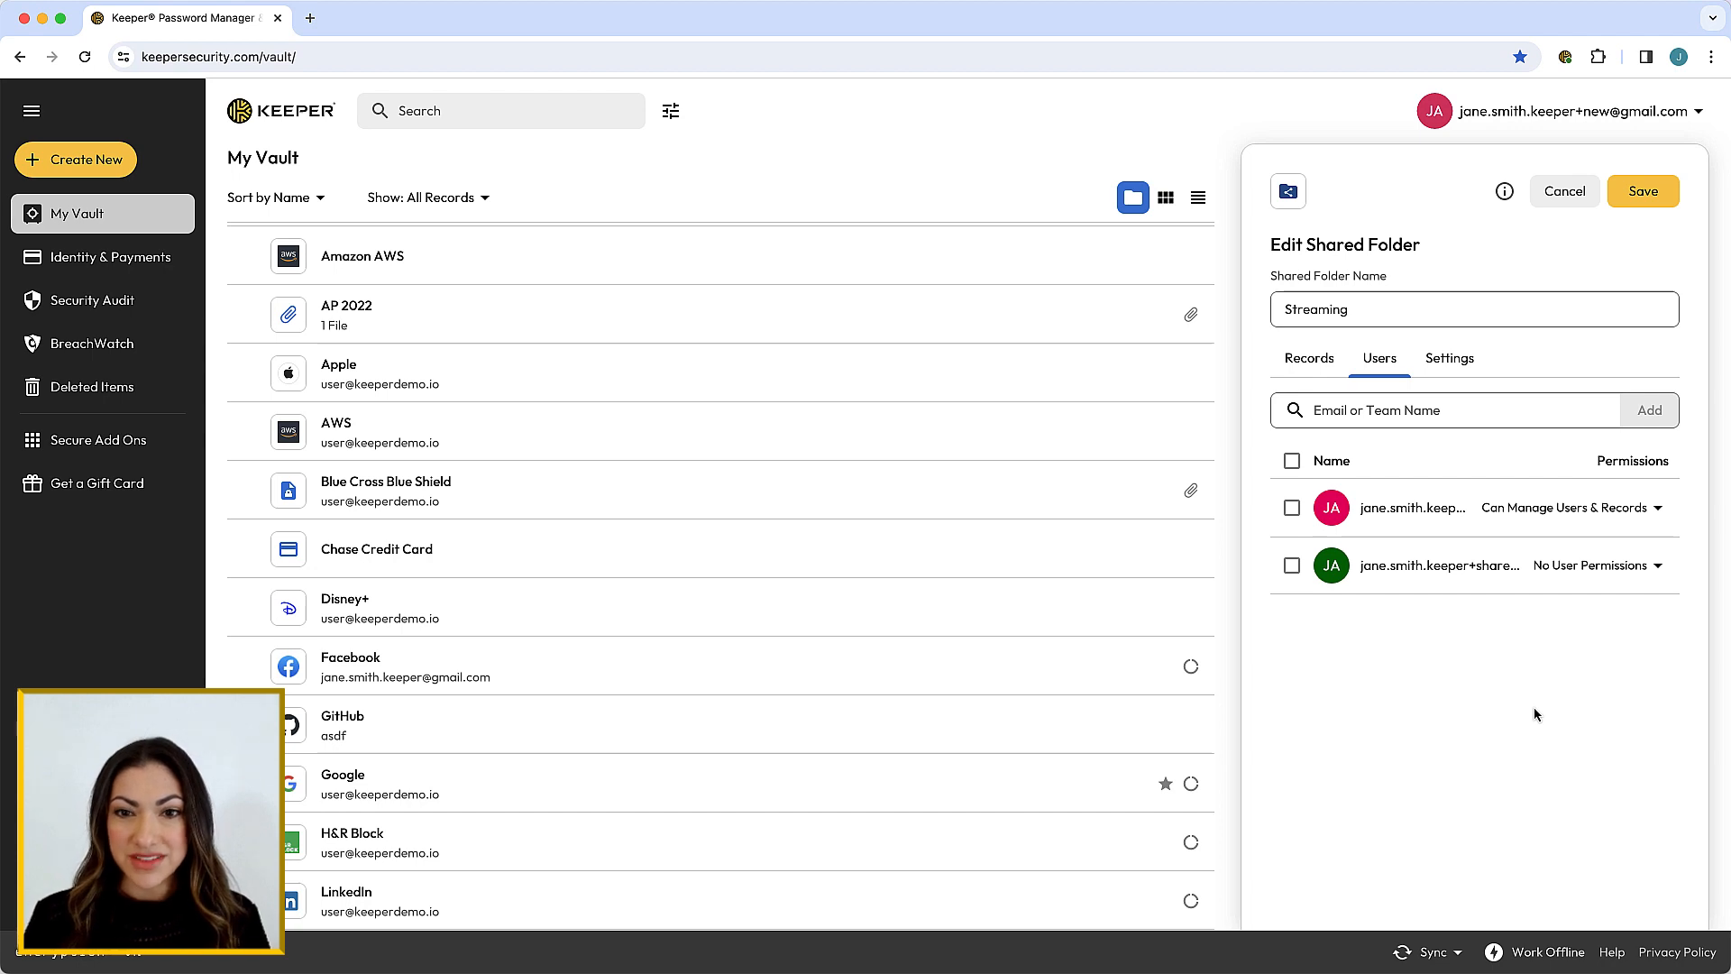
{"action": "left_click", "coordinate": [1291, 564]}
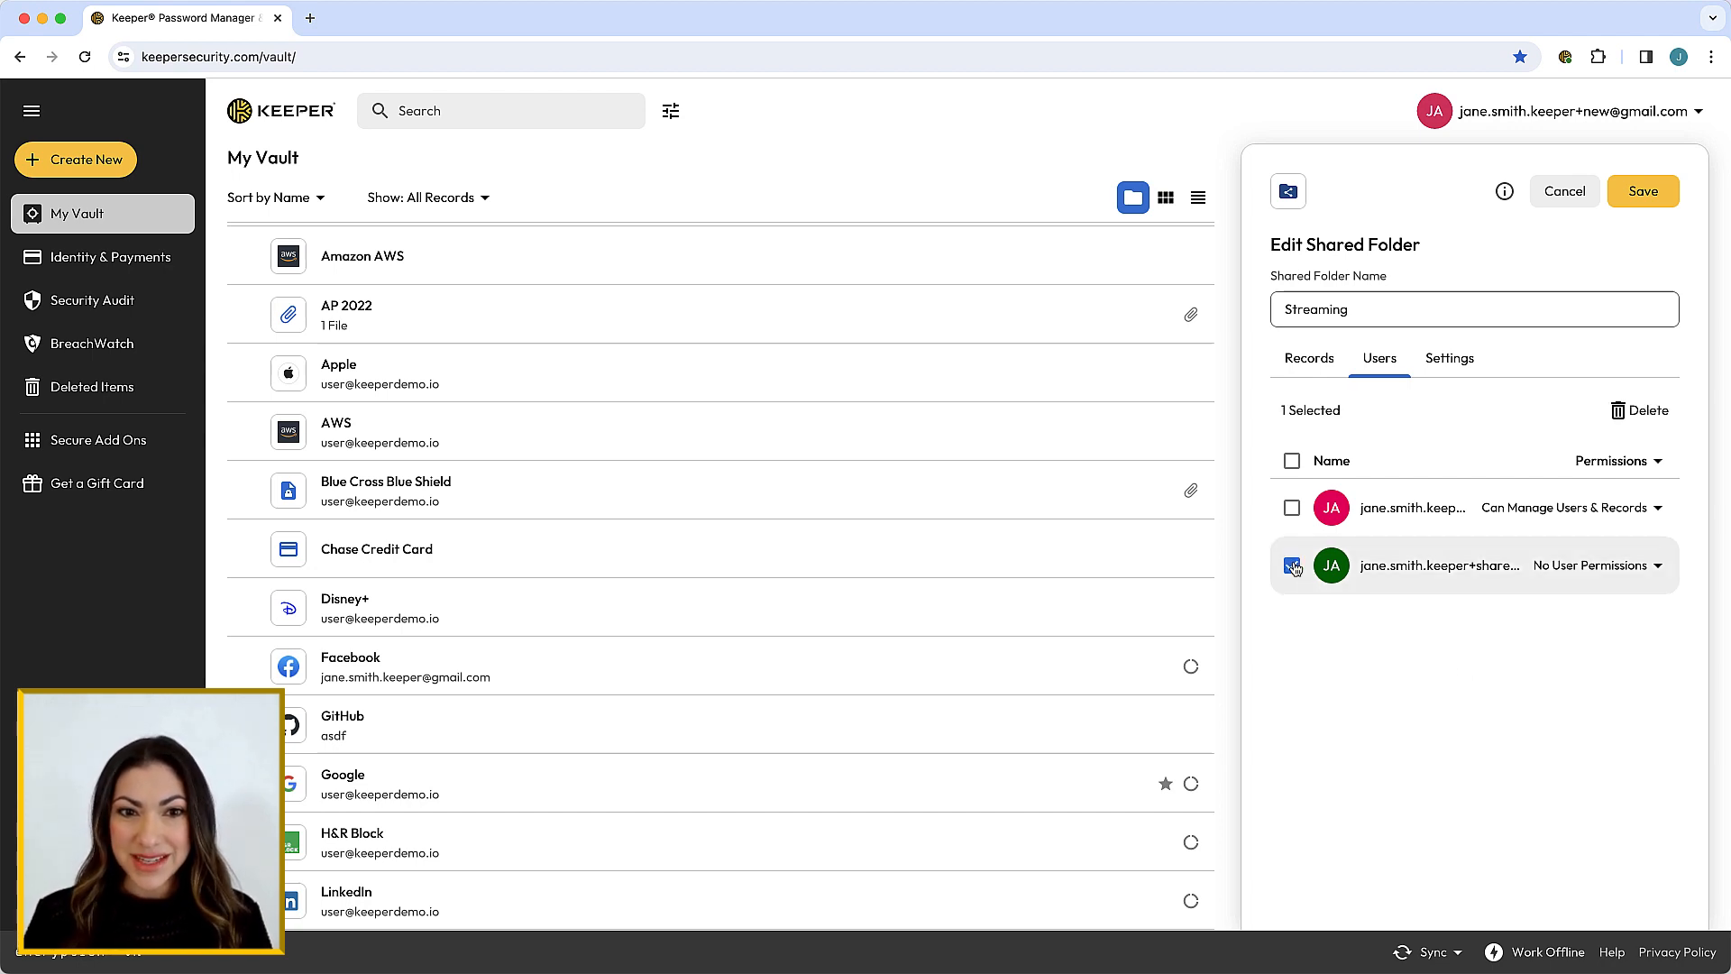
{"action": "left_click", "coordinate": [1290, 564]}
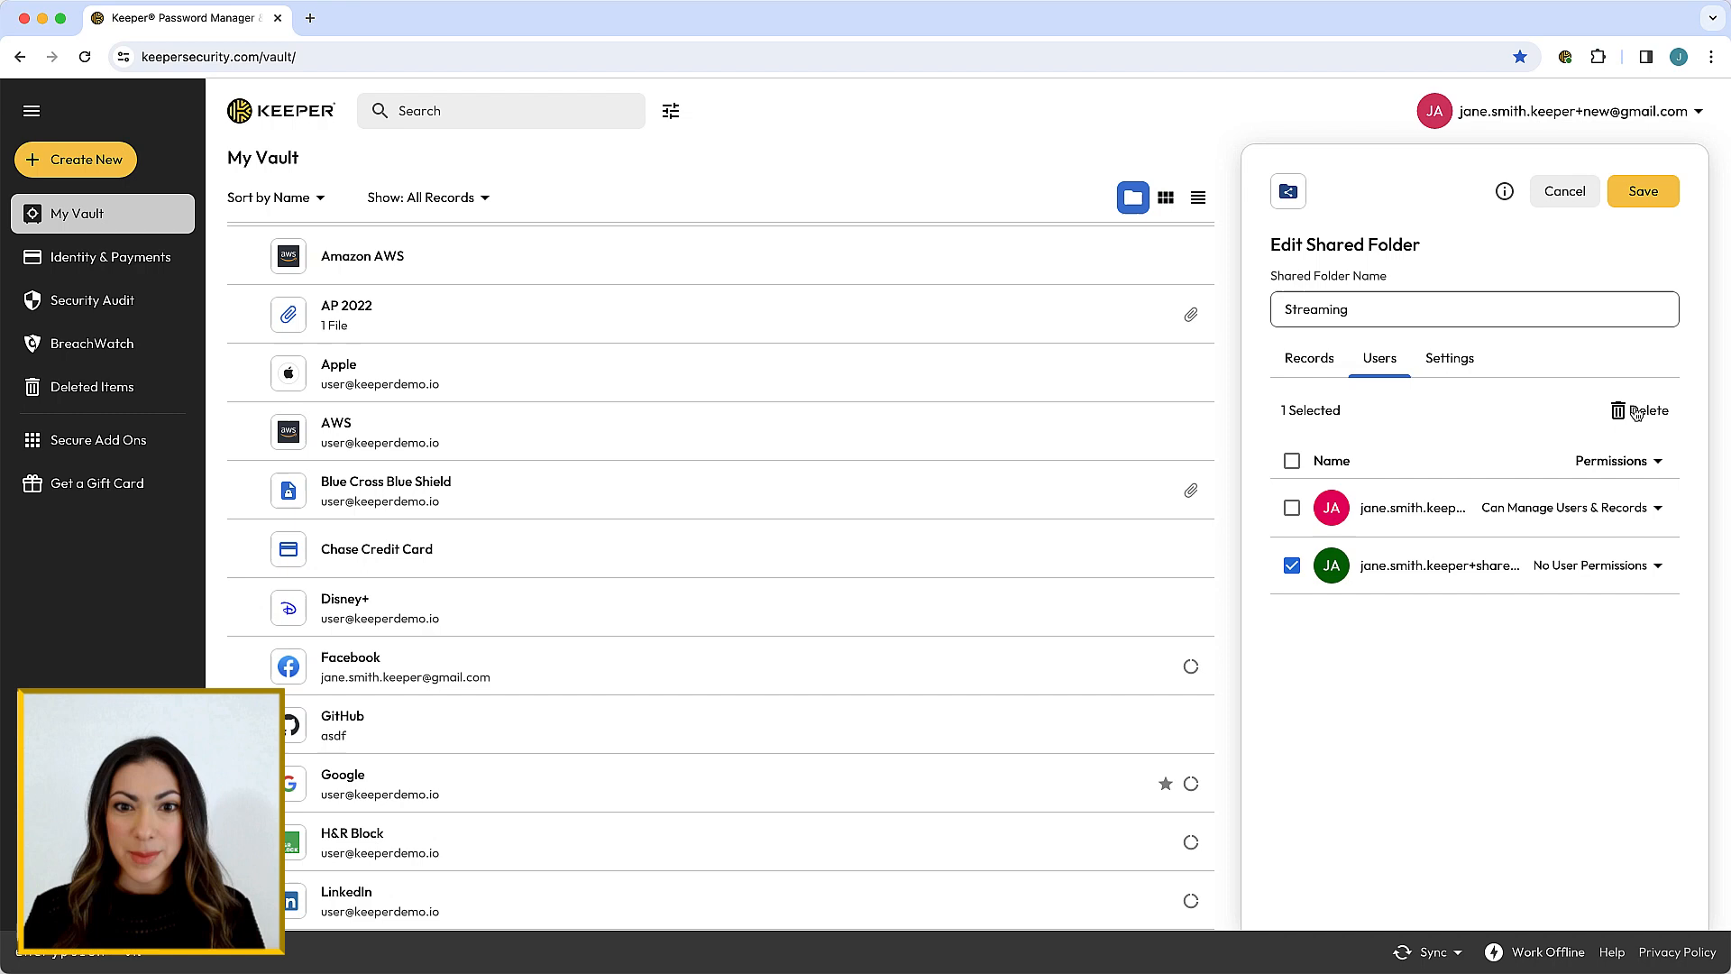
{"action": "left_click", "coordinate": [1645, 411]}
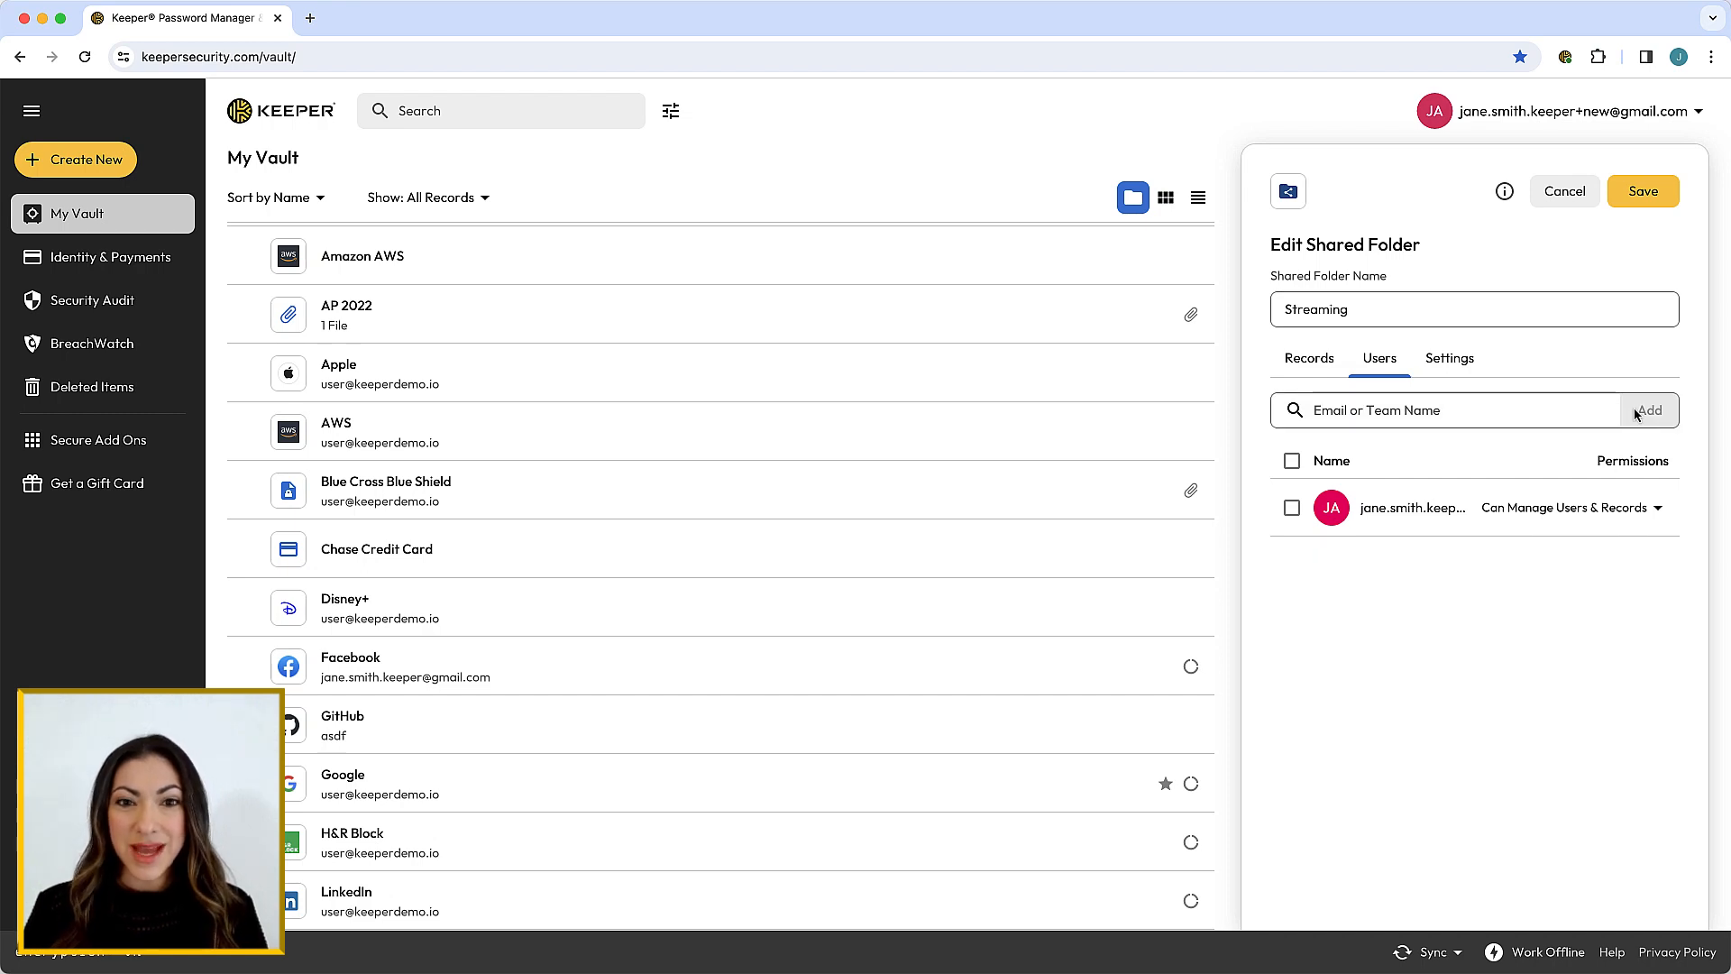
Save the Streaming shared folder with its single remaining user.
{"action": "left_click", "coordinate": [1643, 191]}
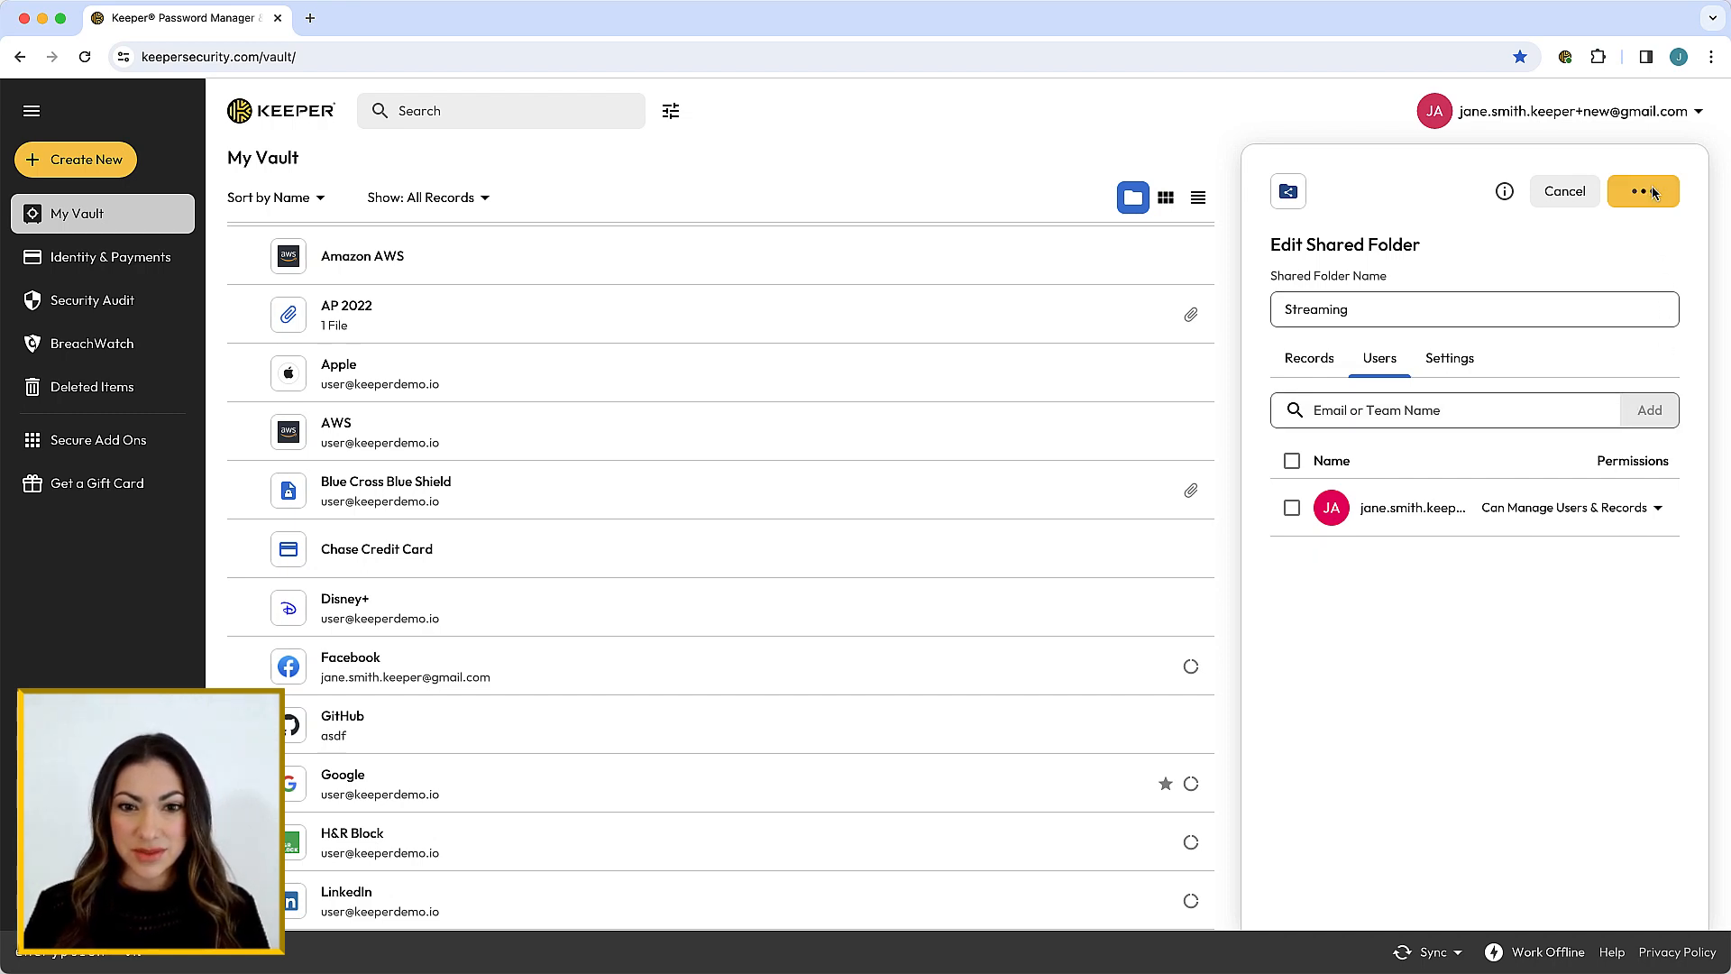
{"action": "left_click", "coordinate": [1644, 191]}
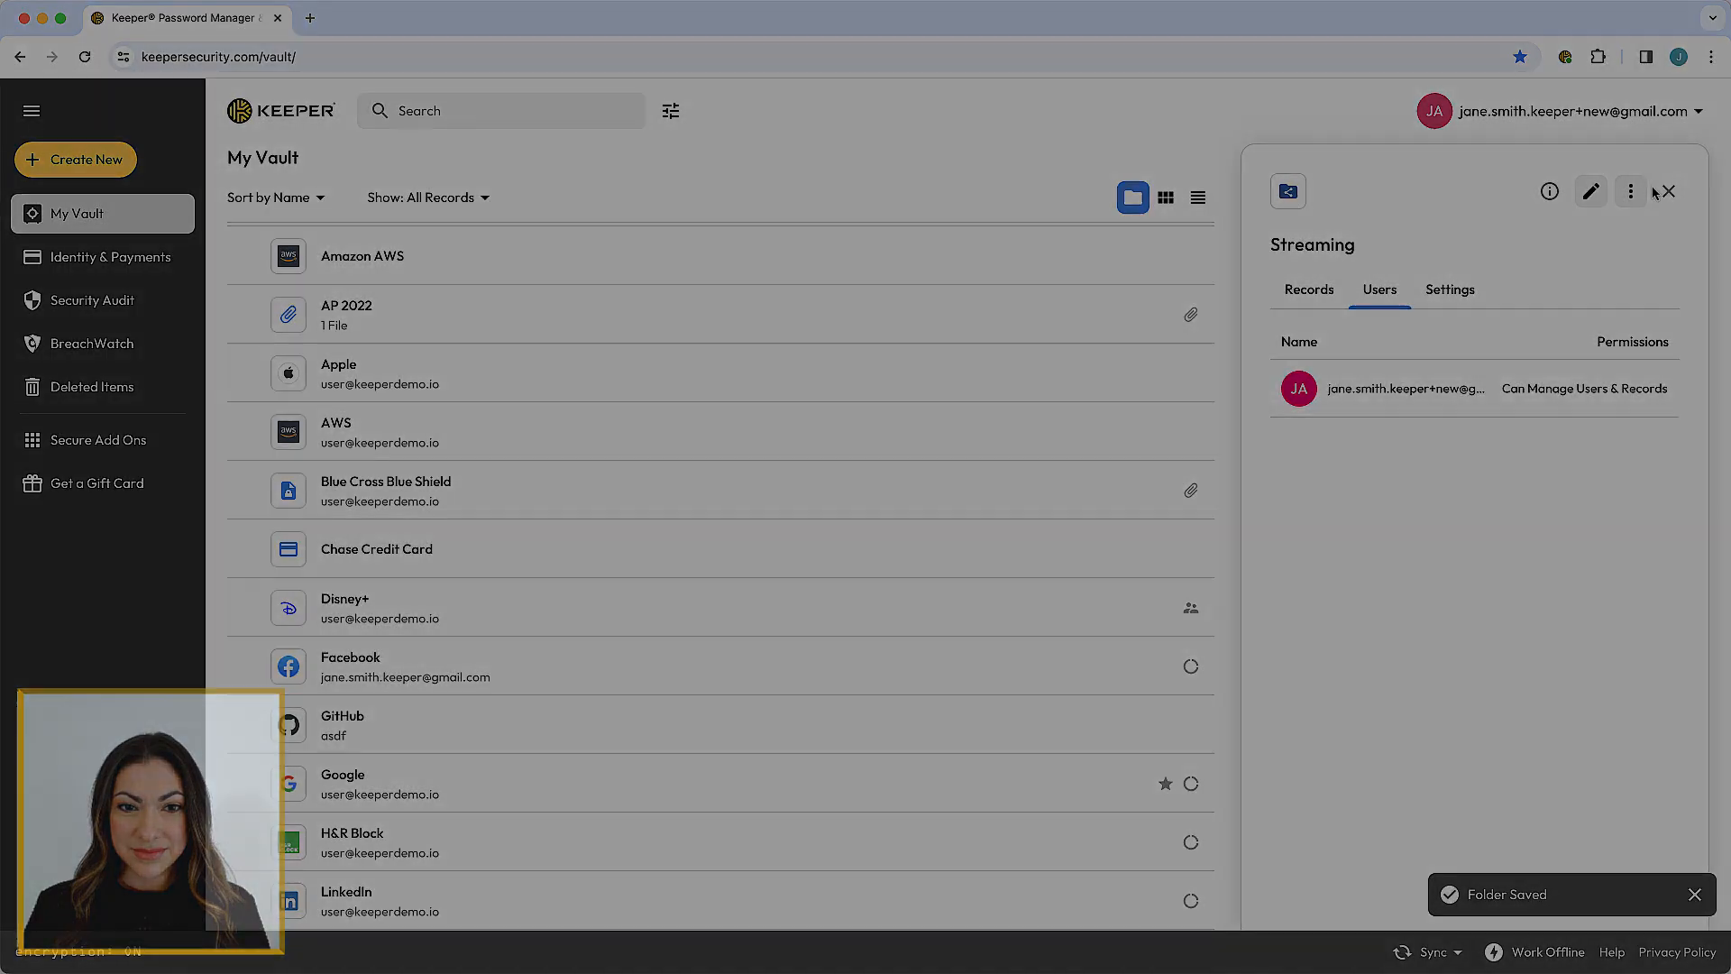